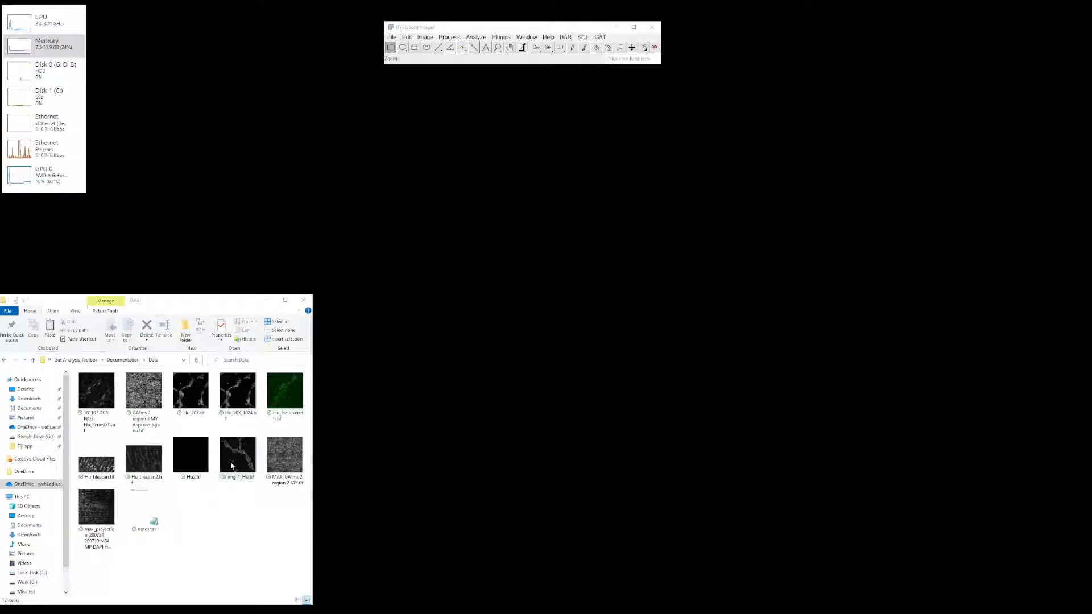
# - Preview the img_1_Hu image from the Data folder and close it again
pyautogui.click(238, 457)
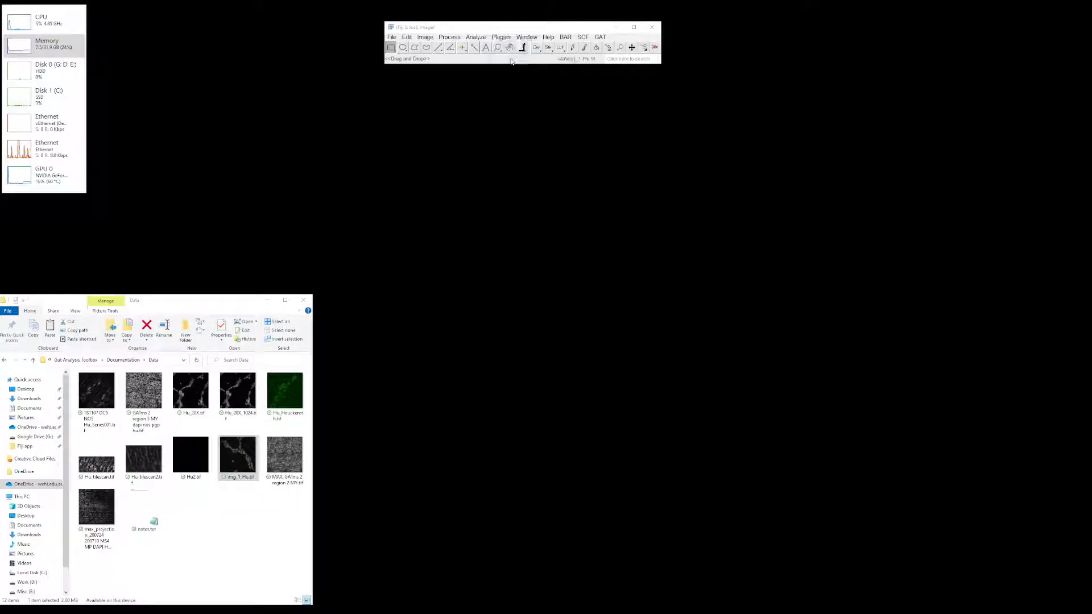
pyautogui.doubleClick(237, 458)
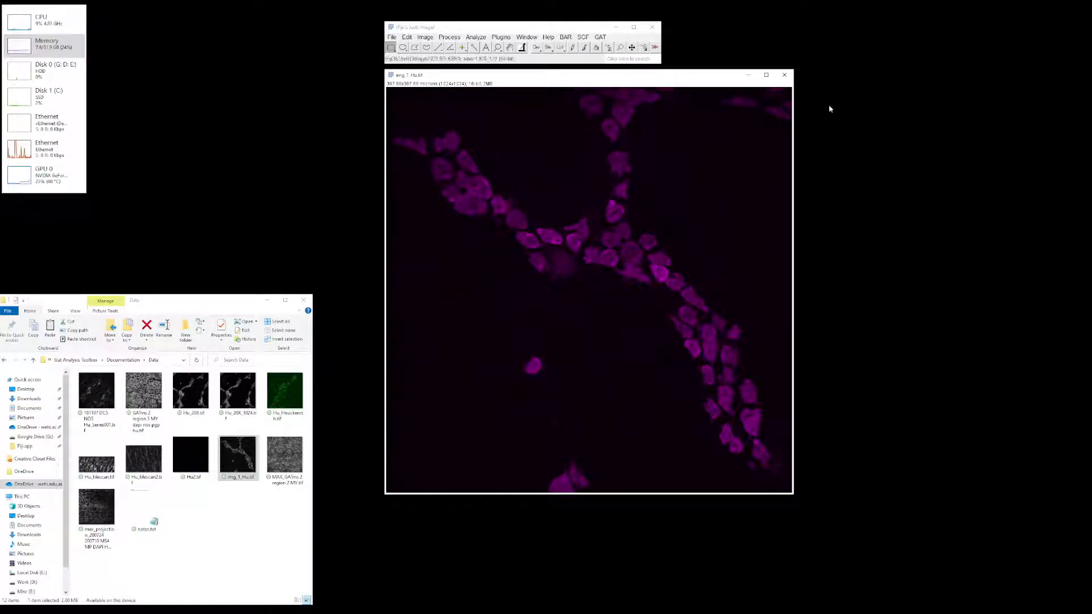
pyautogui.click(784, 75)
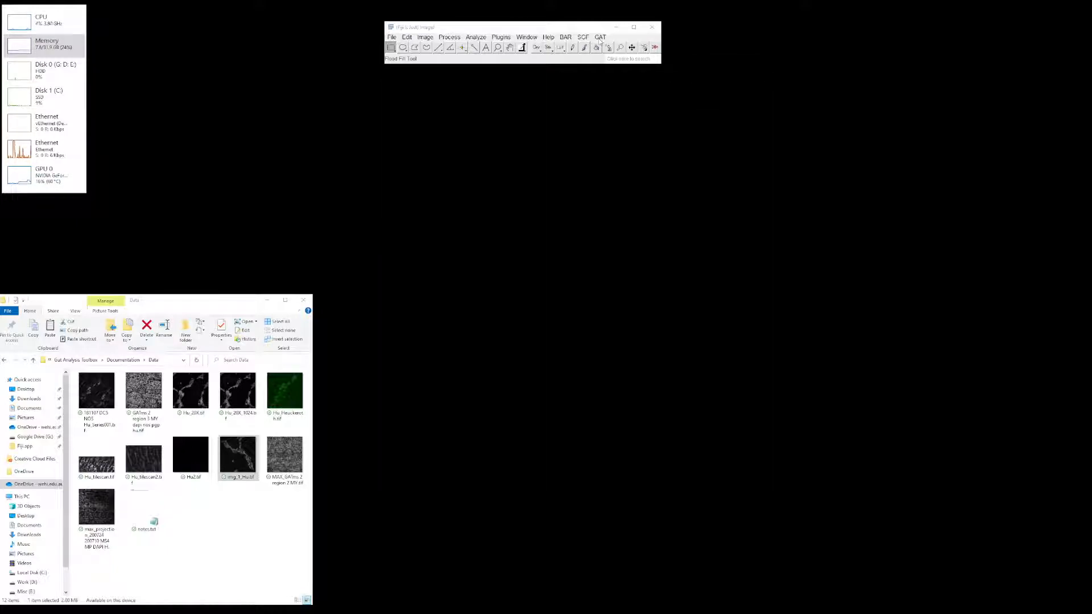
# - Run GAT's Analyse Neurons (Hu only) on img_1_Hu.tif chosen from the Data folder
pyautogui.click(599, 36)
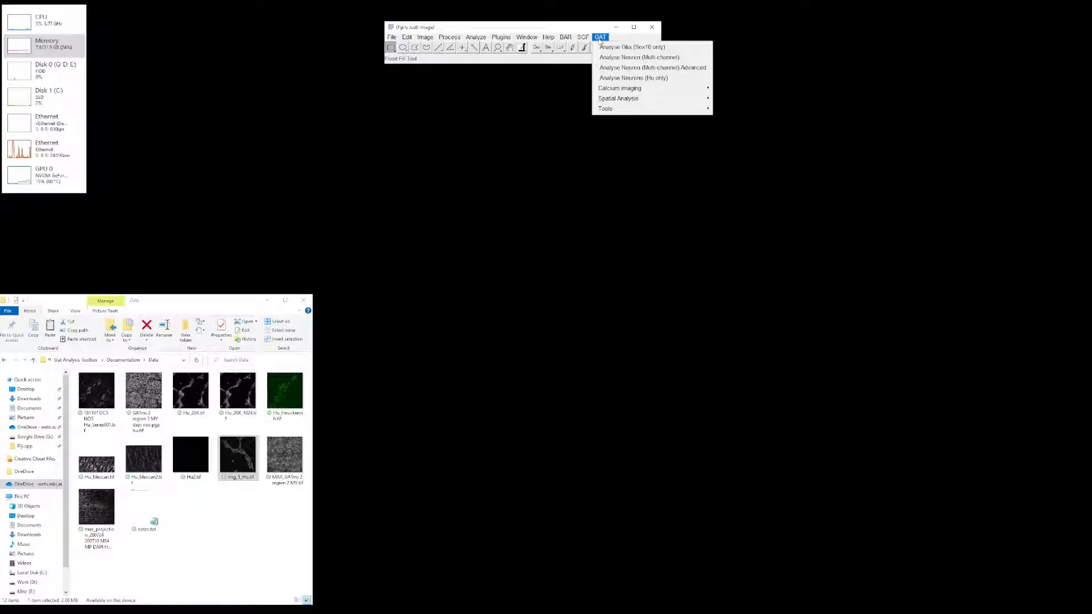
pyautogui.moveTo(633, 77)
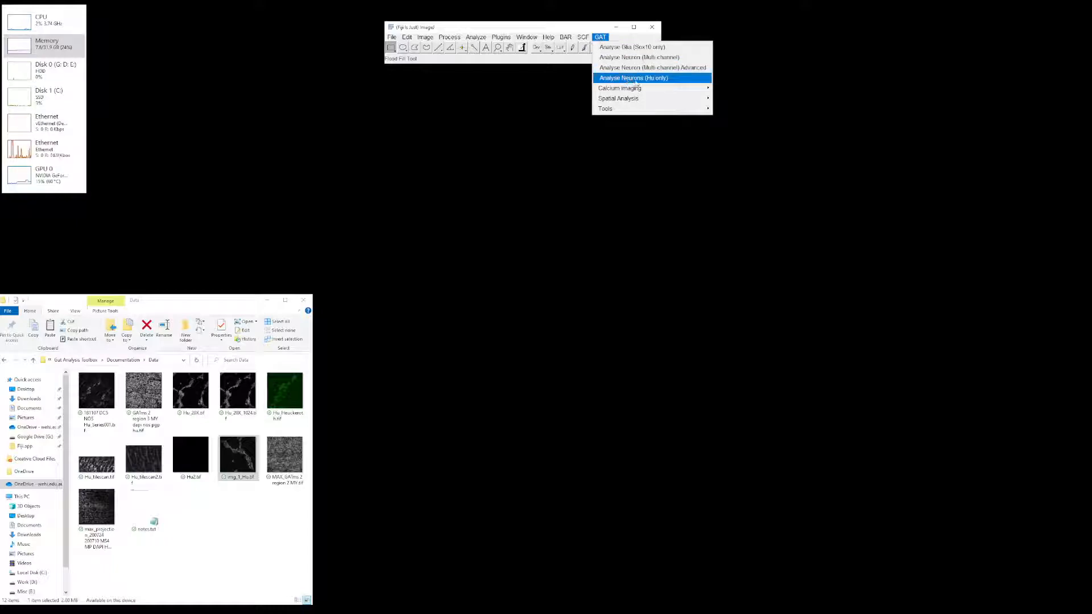
pyautogui.click(632, 77)
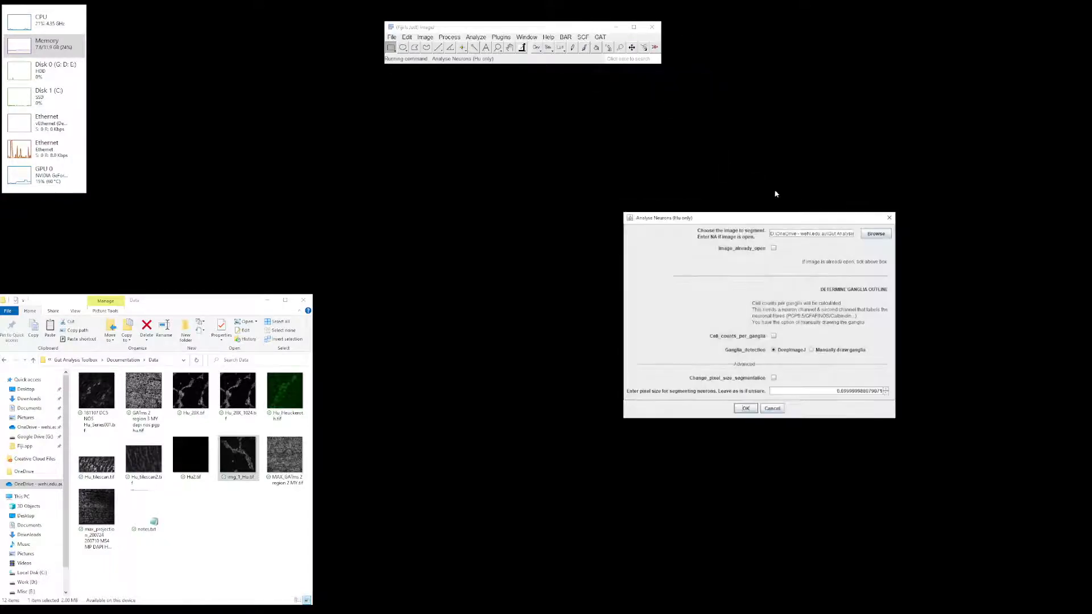
pyautogui.click(876, 233)
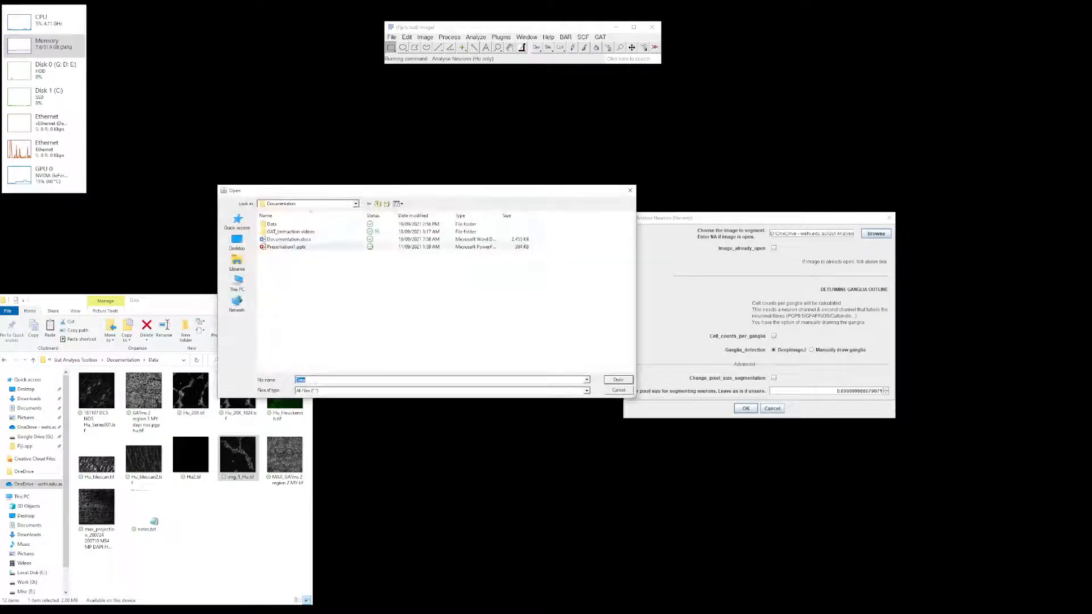
pyautogui.doubleClick(272, 224)
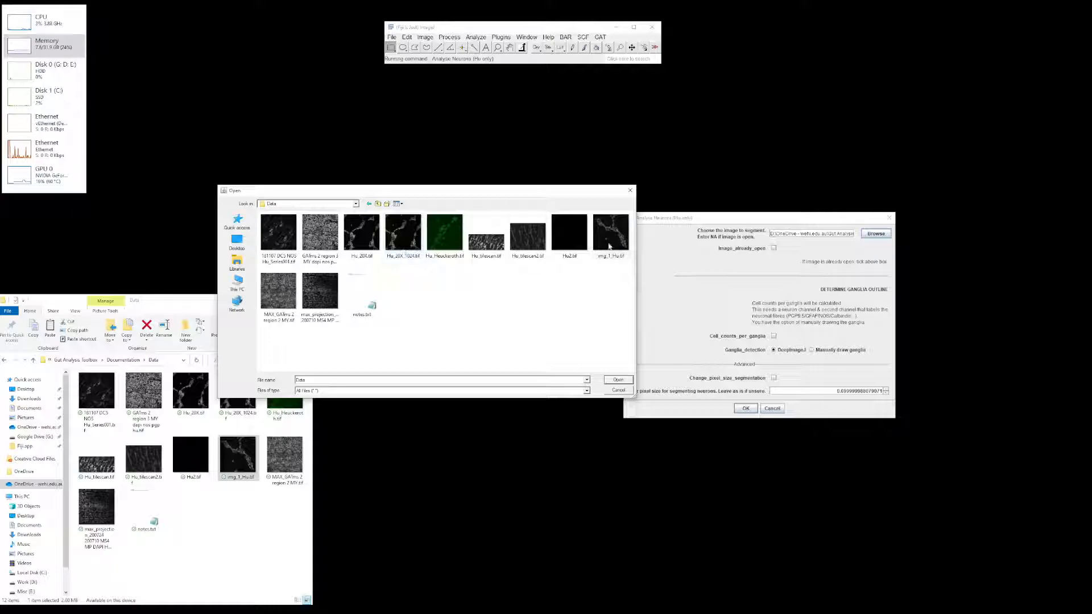
pyautogui.click(616, 380)
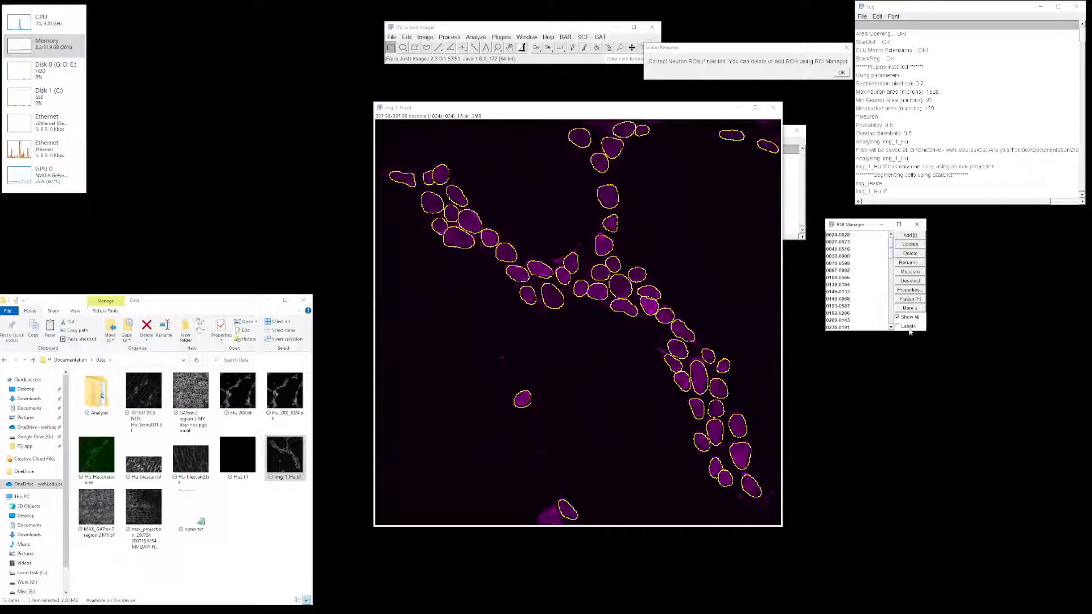
# - Show region numbers on every detected neuron outline via Labels in the ROI Manager
pyautogui.click(897, 326)
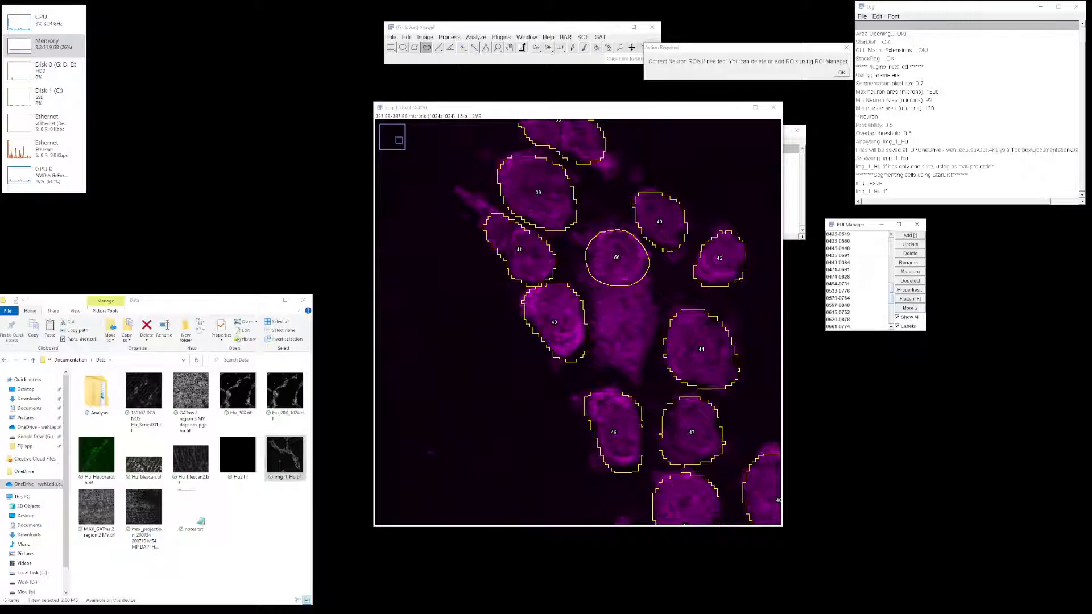
pyautogui.moveTo(557, 313)
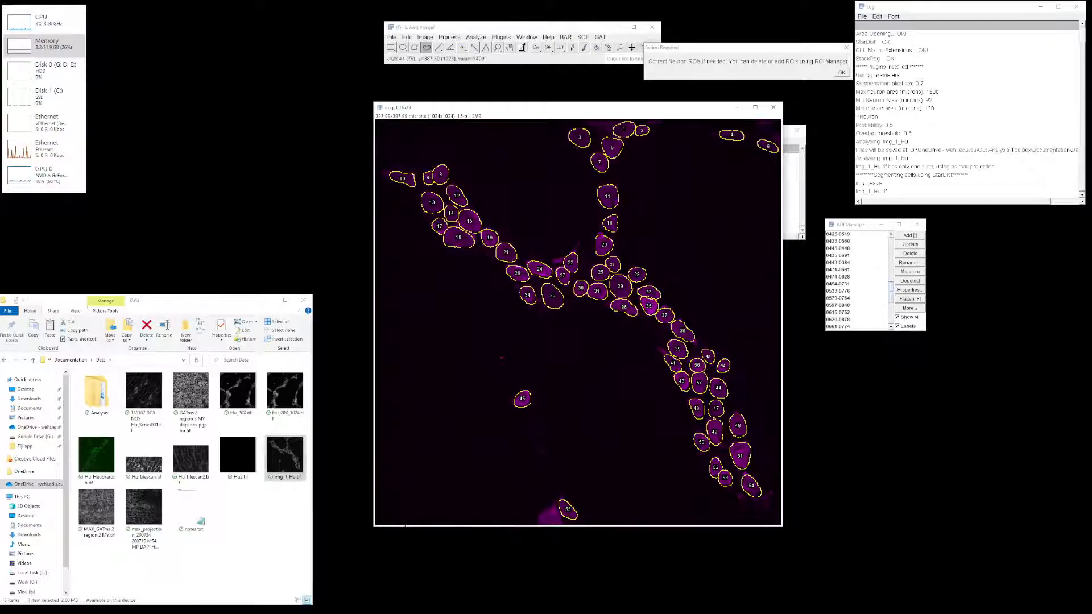
pyautogui.moveTo(714, 538)
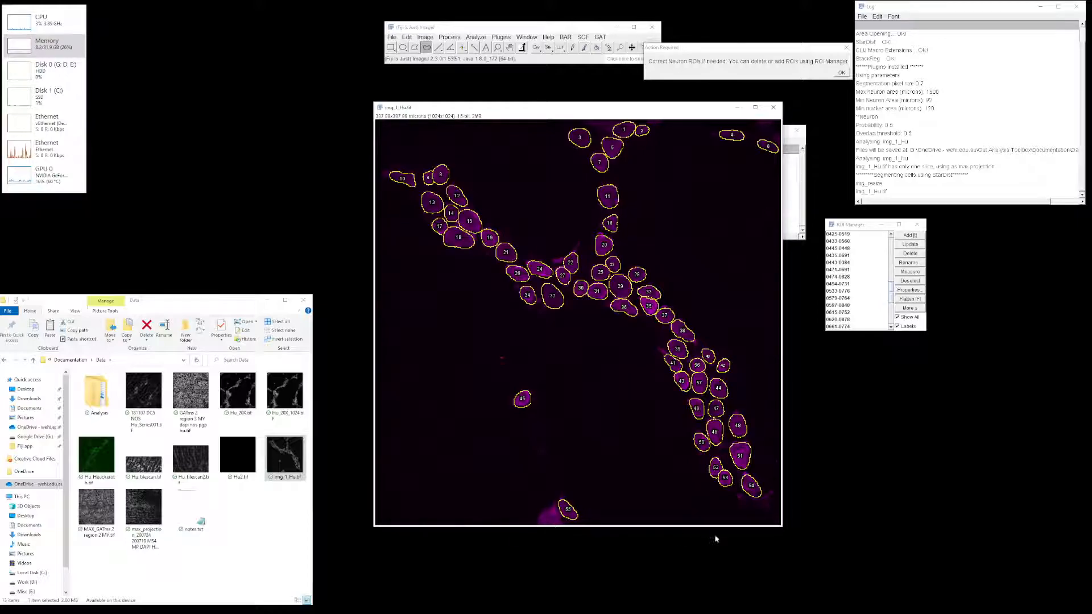
pyautogui.moveTo(553, 528)
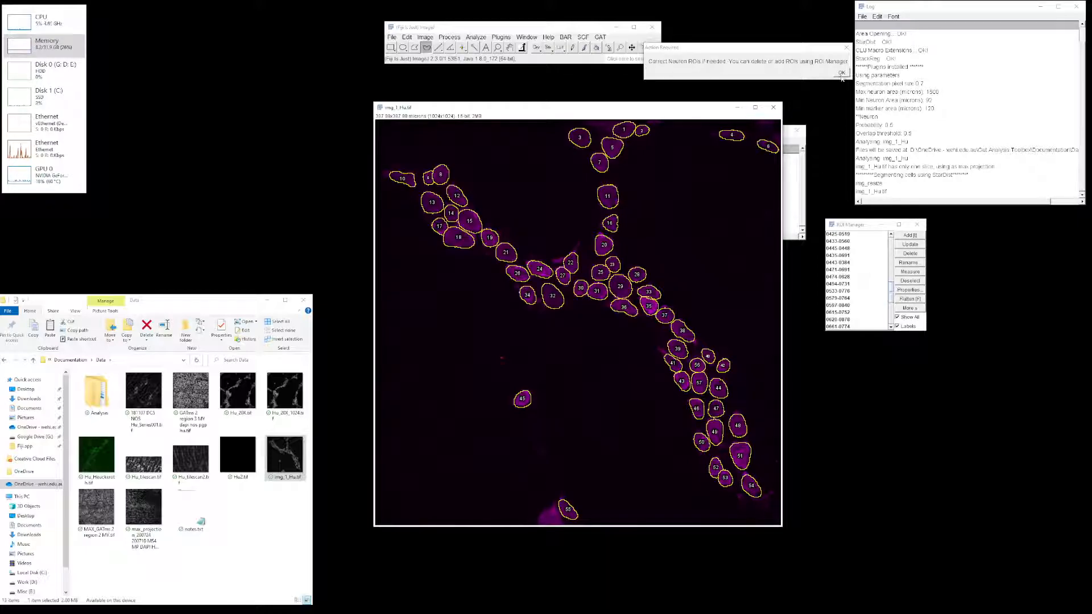
# - Confirm the neuron outlines and acknowledge the analysis-complete message
pyautogui.click(840, 72)
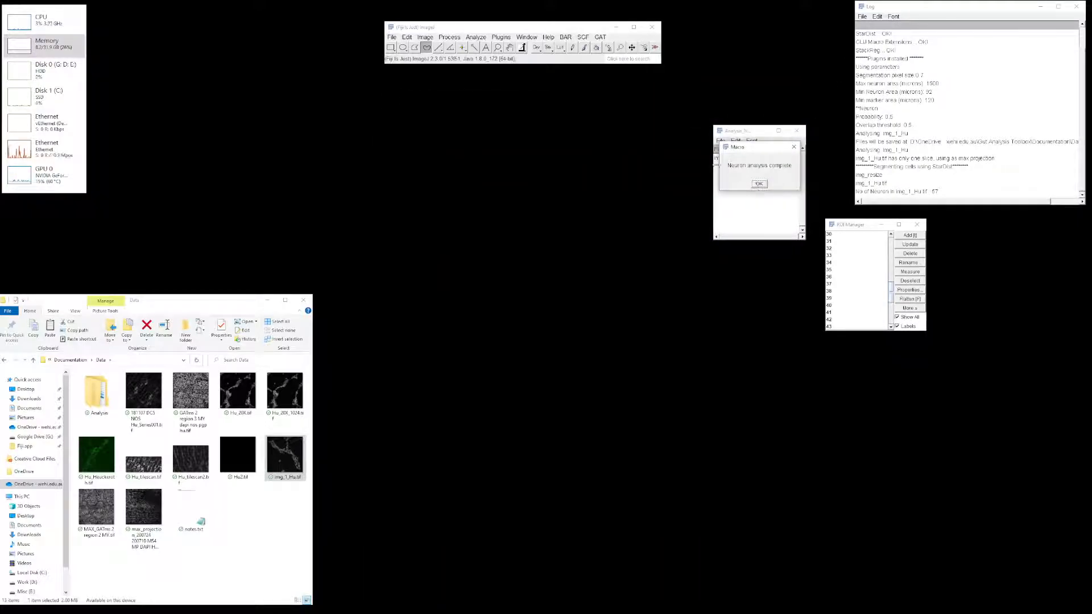
pyautogui.click(759, 184)
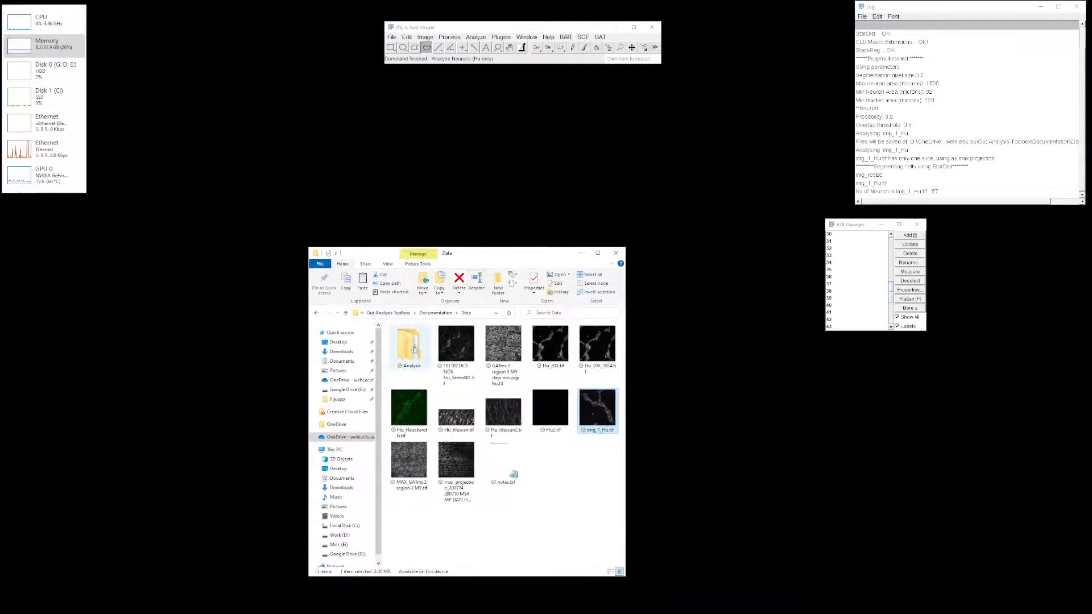
pyautogui.moveTo(410, 345)
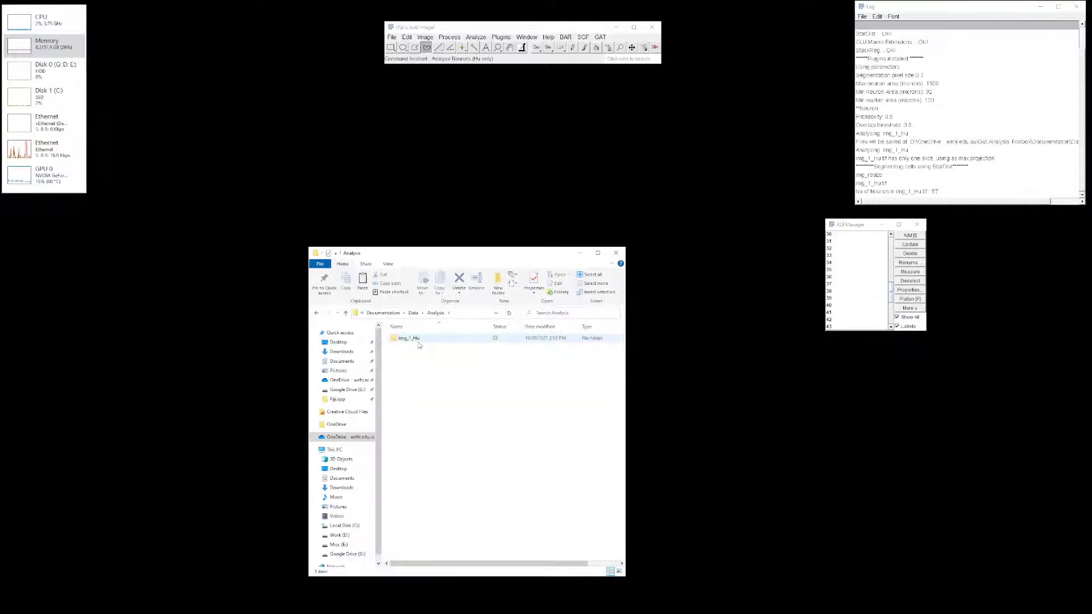
pyautogui.moveTo(408, 338)
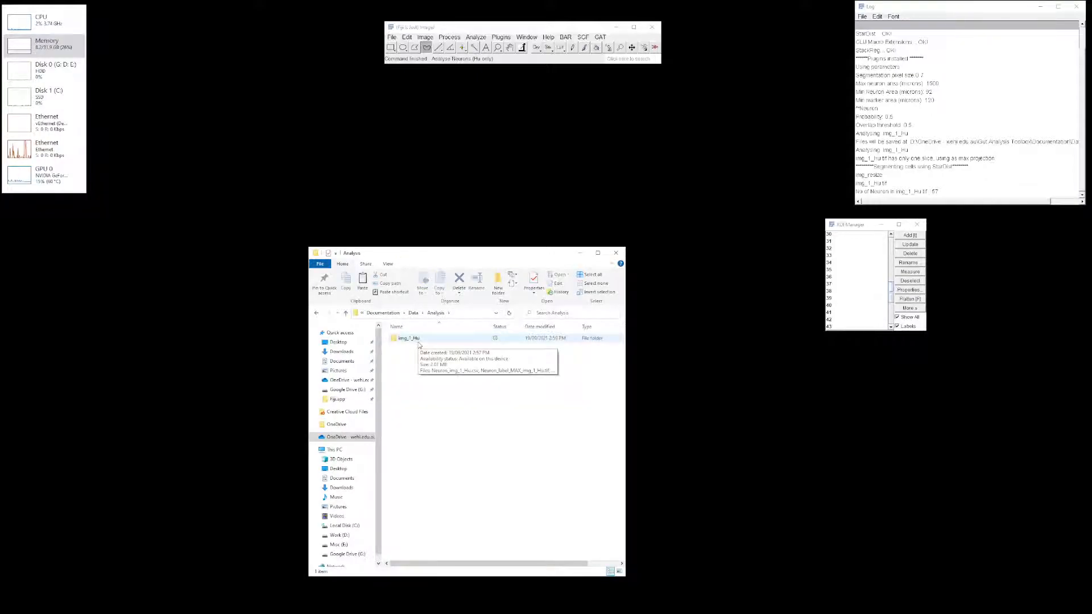
# - View the Neuron_label image in the img_1_Hu results folder, then select the neuron CSV
pyautogui.doubleClick(409, 337)
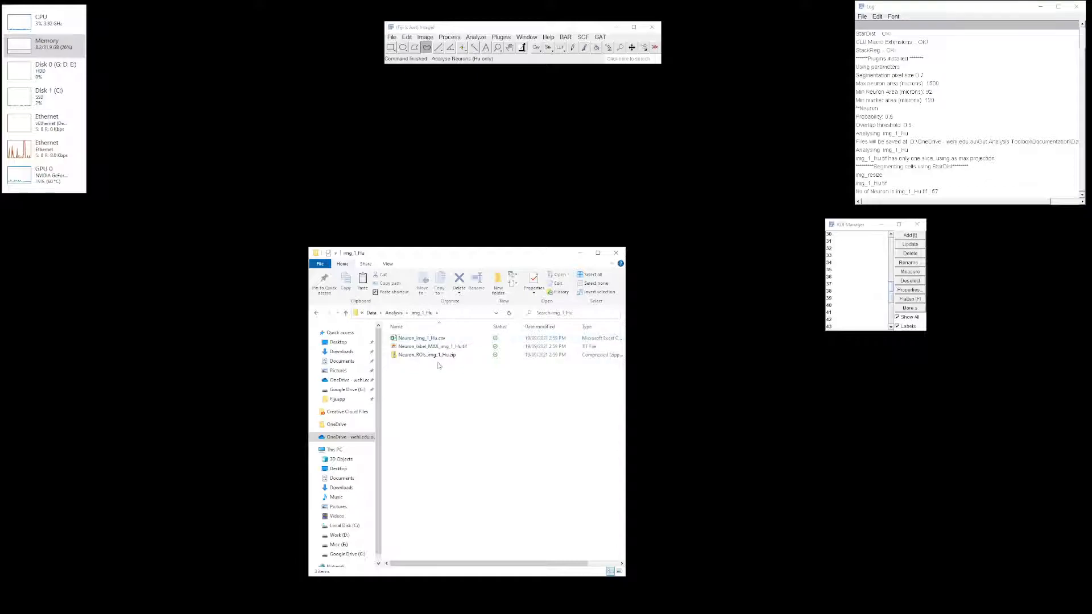
pyautogui.click(916, 224)
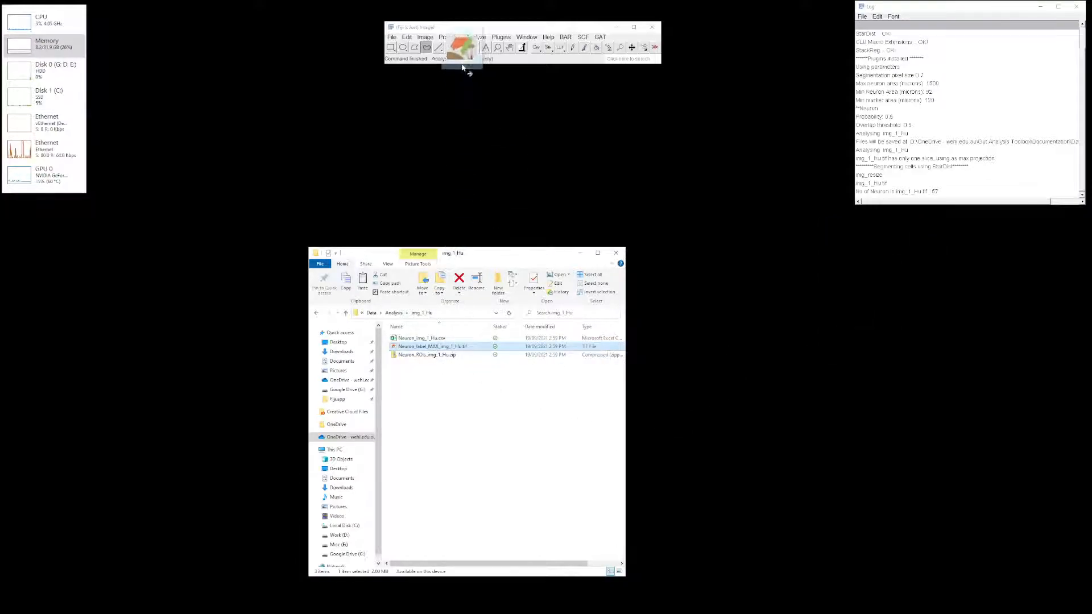
pyautogui.doubleClick(431, 346)
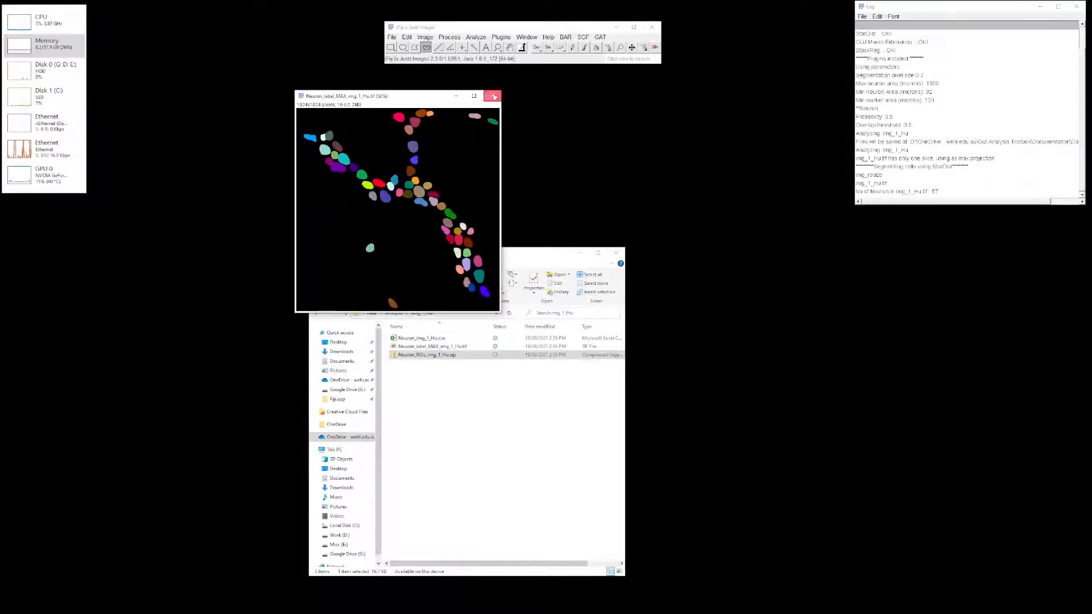
pyautogui.click(492, 96)
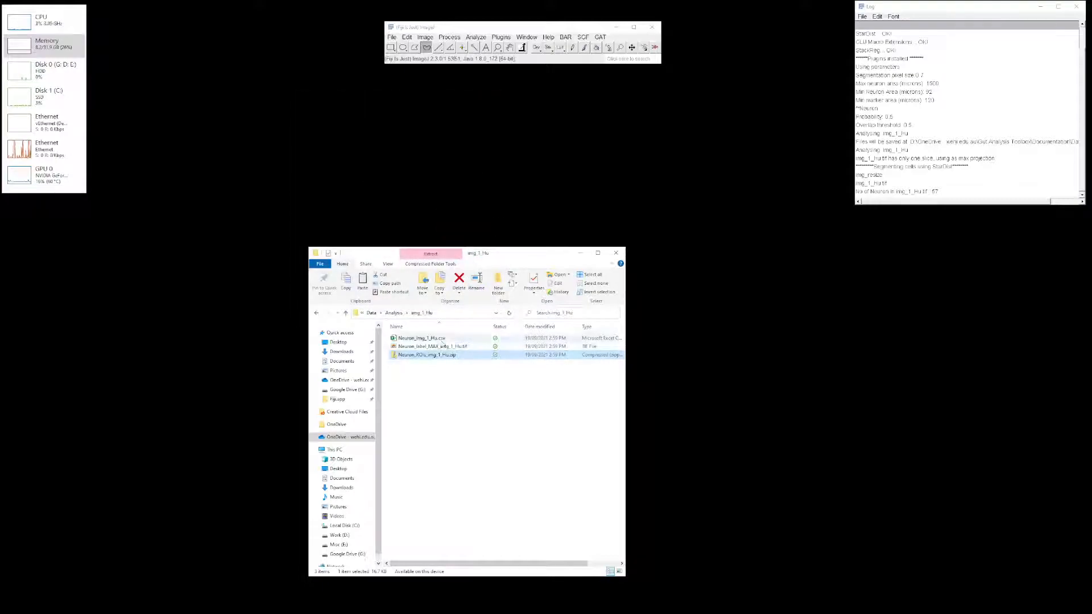
pyautogui.moveTo(421, 338)
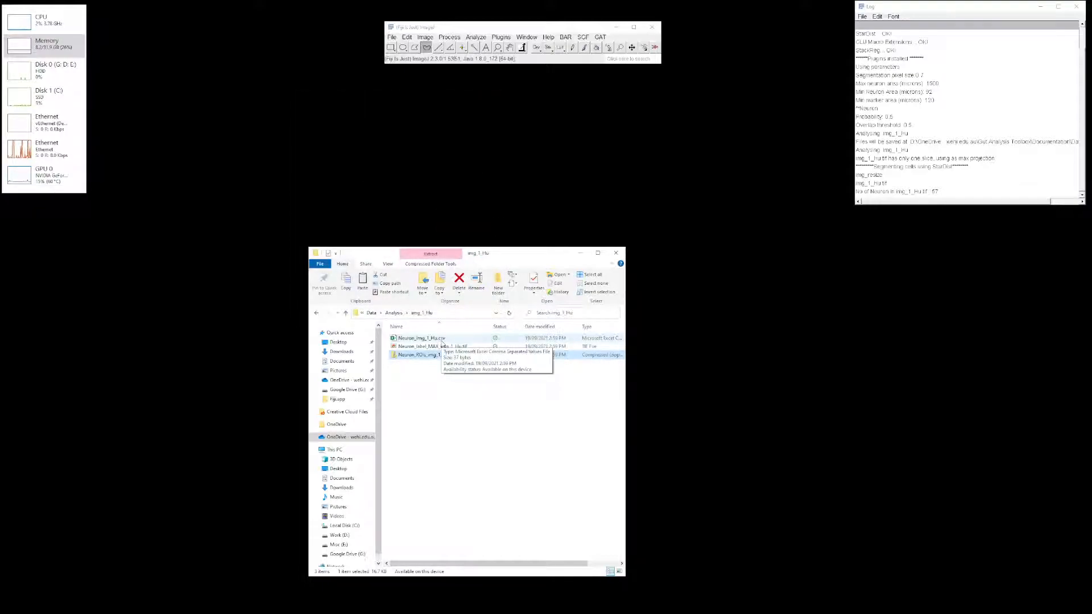
pyautogui.click(421, 337)
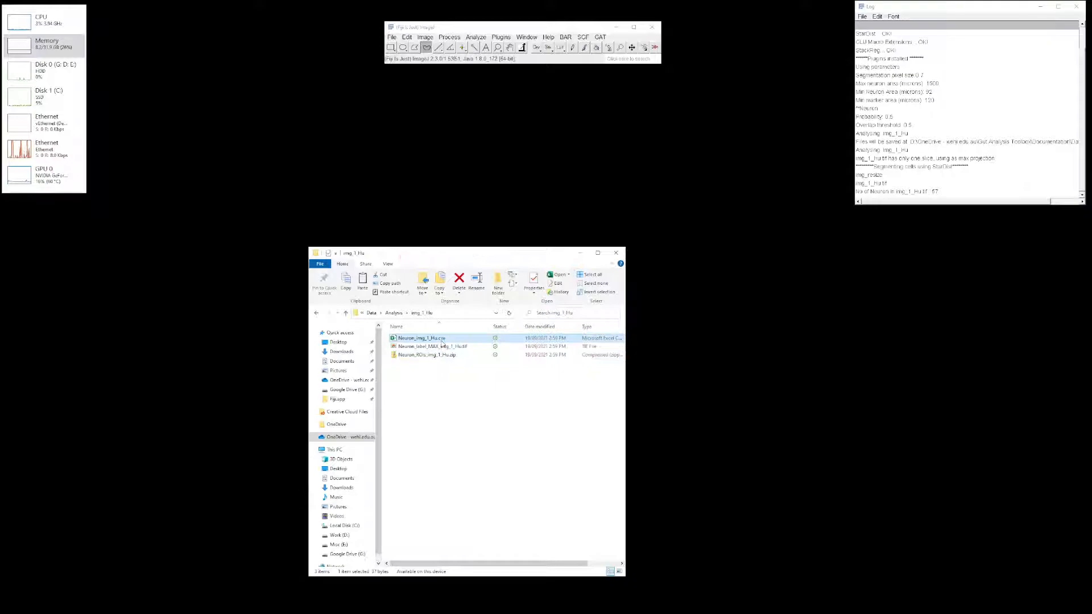
# - View Neuron_img_1_Hu.csv in Excel, showing a total neuron count of 57
pyautogui.doubleClick(421, 338)
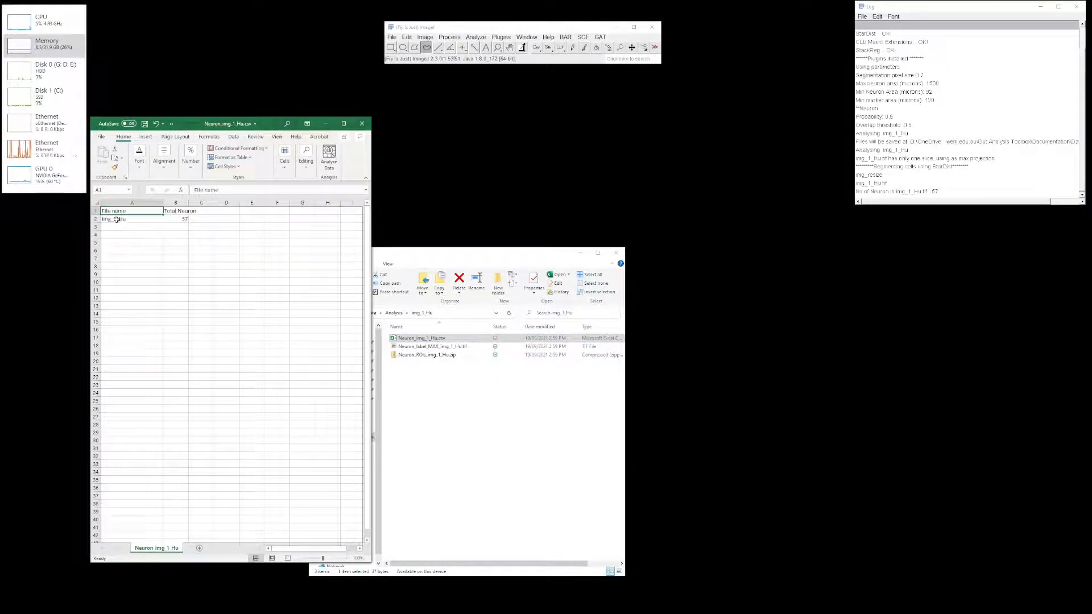
pyautogui.click(131, 218)
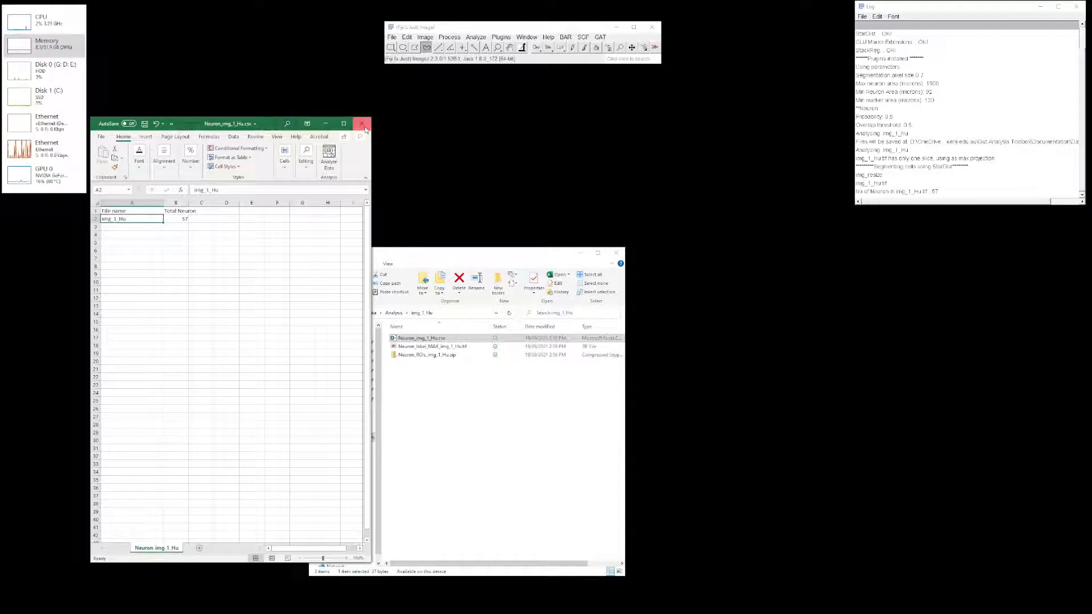
# - Close the neuron count spreadsheet and the Fiji analysis log
pyautogui.click(364, 123)
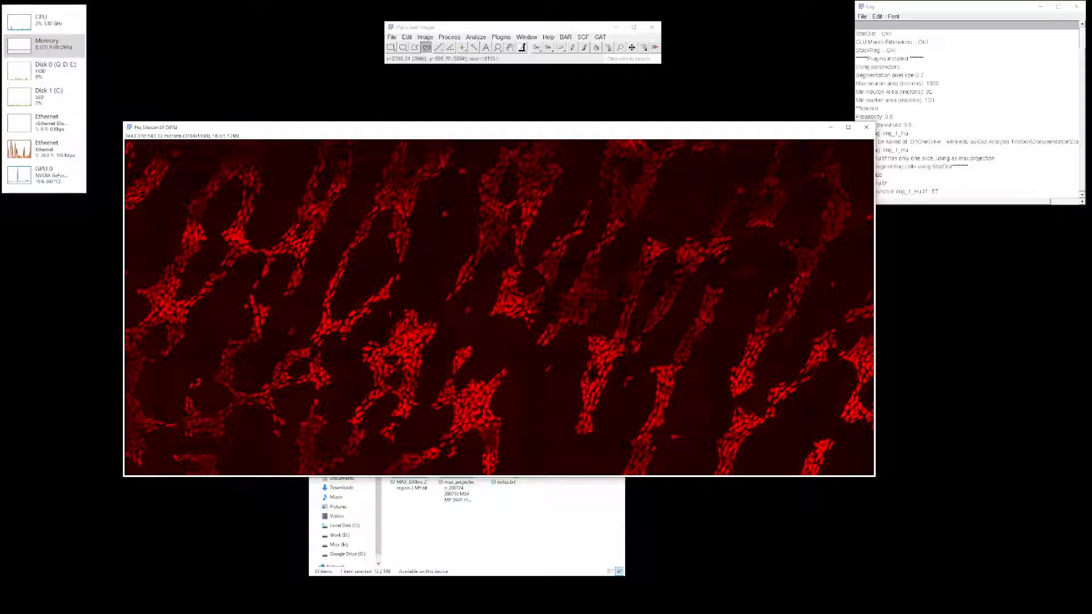
pyautogui.moveTo(488, 314)
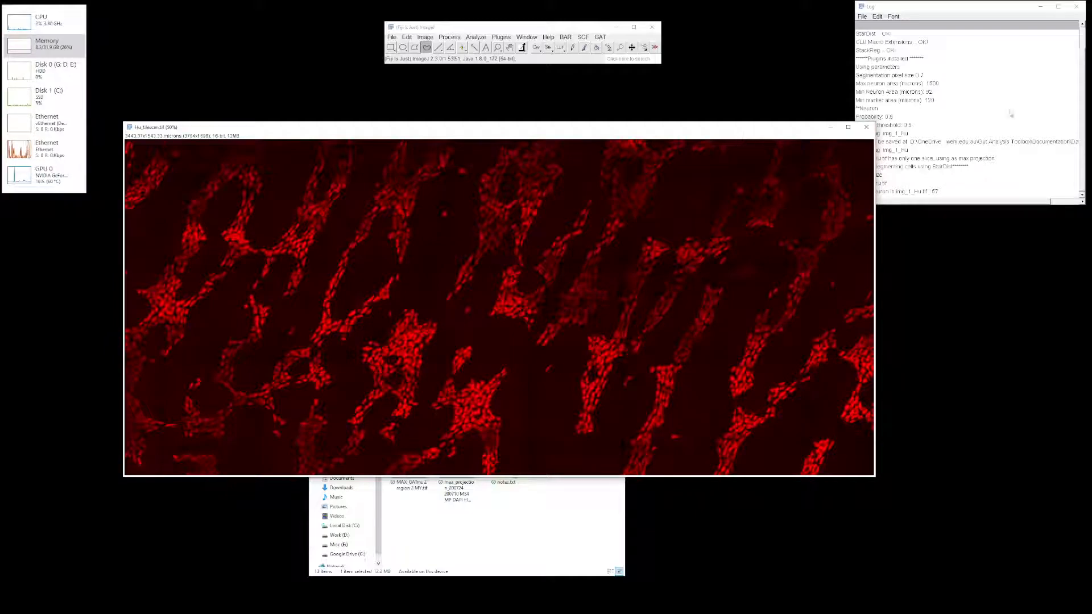
pyautogui.moveTo(1077, 7)
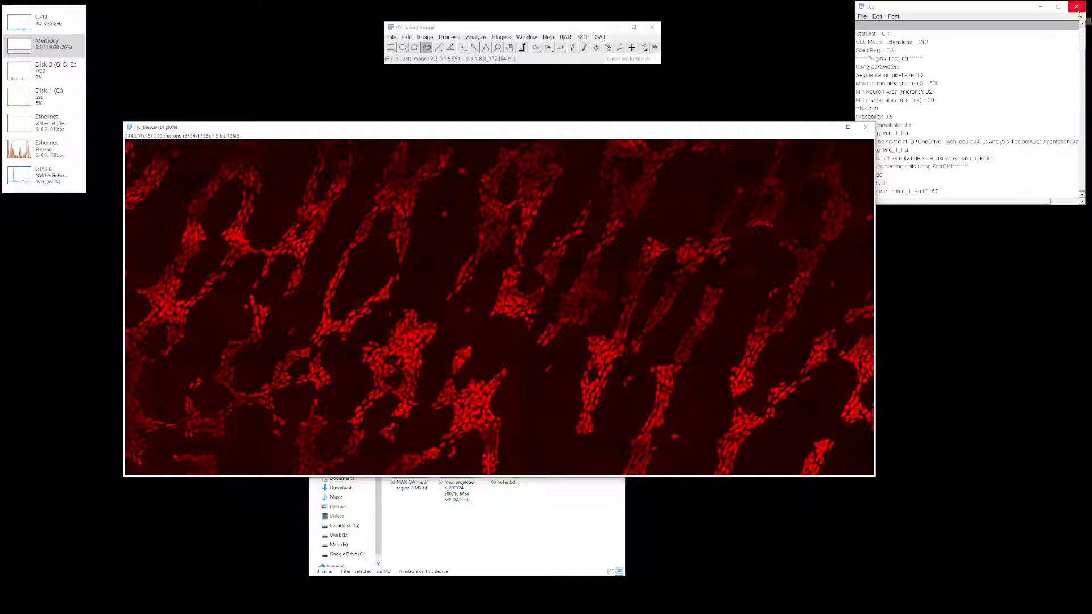
pyautogui.click(1076, 5)
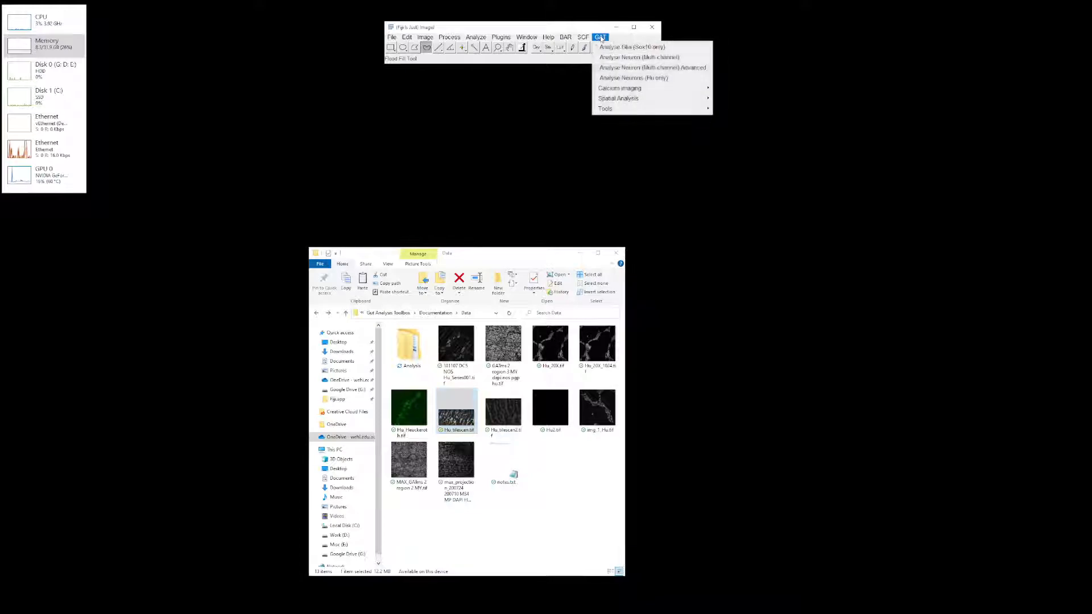
pyautogui.moveTo(633, 77)
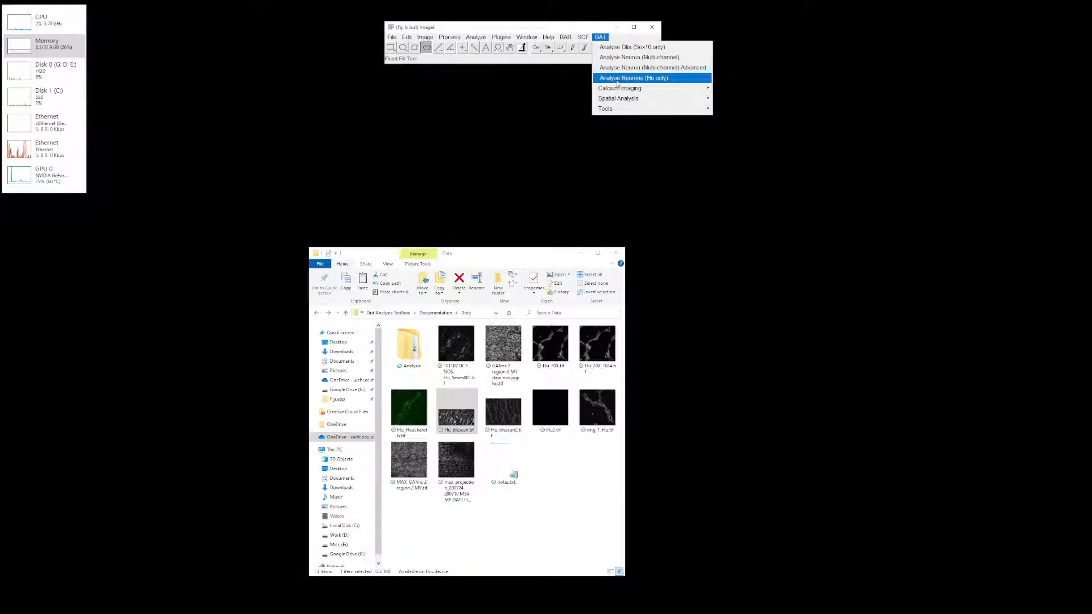
# - Run Analyse Neurons (Hu only) on the Hu_tilescan image with the chosen settings
pyautogui.click(633, 77)
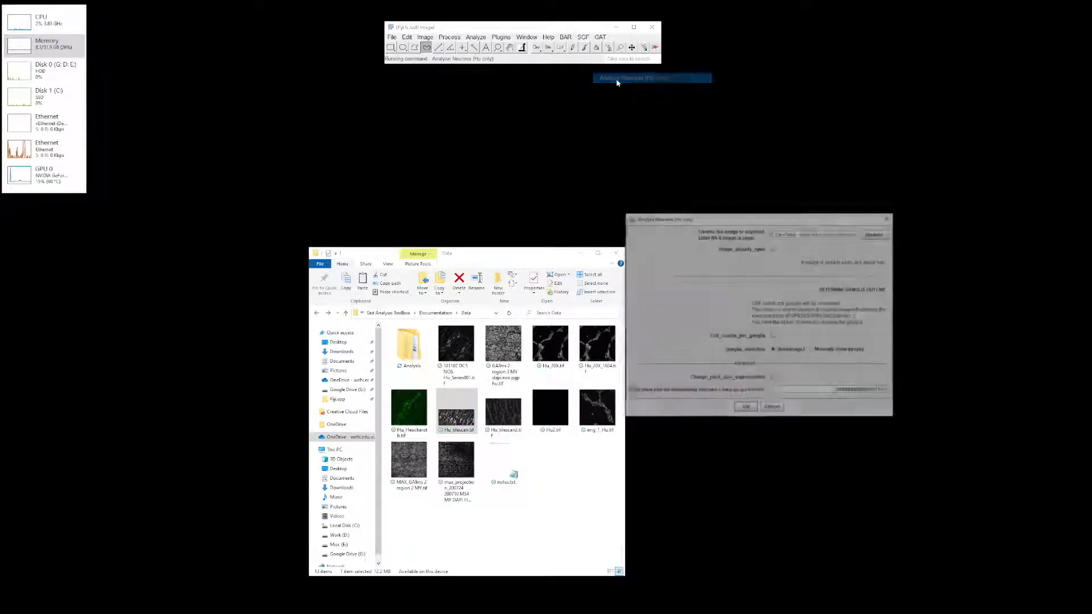
pyautogui.click(874, 232)
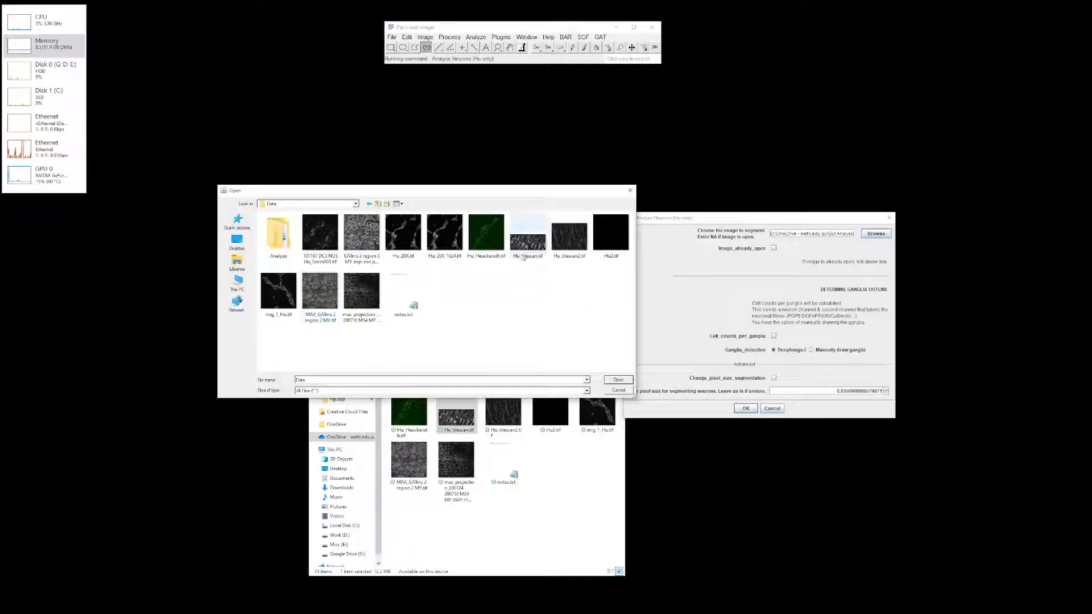
pyautogui.click(616, 380)
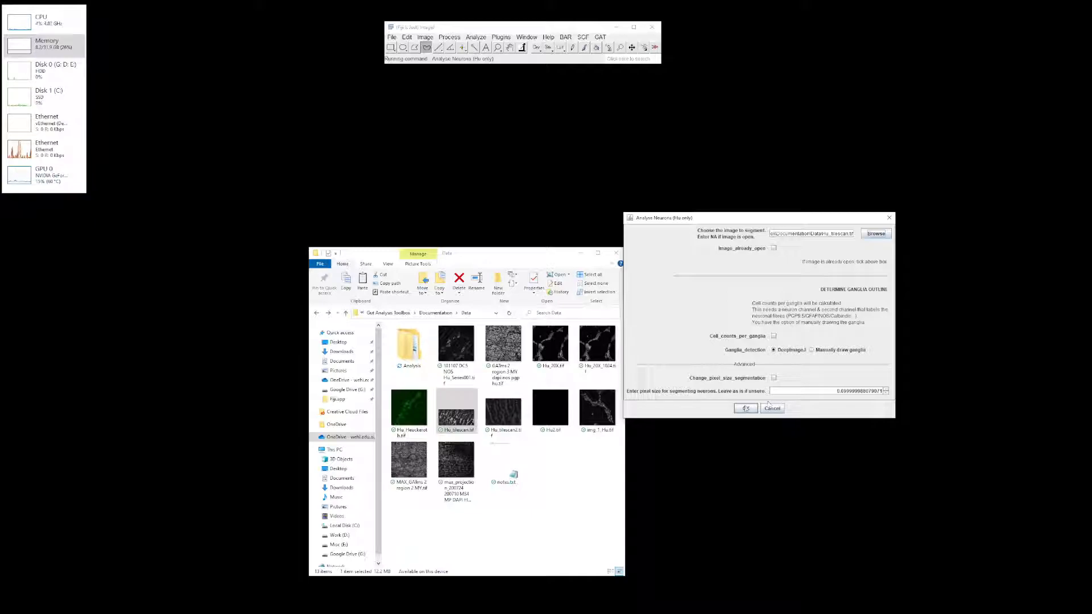
pyautogui.click(744, 408)
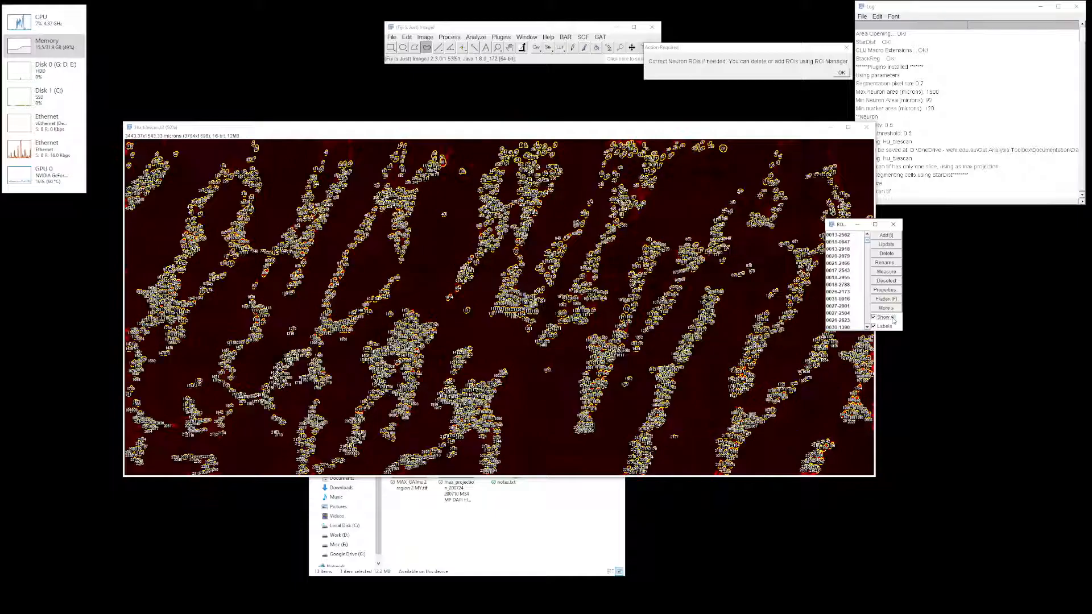
# - Hide the outline number labels and accept the detected neuron ROIs to finish counting
pyautogui.click(873, 326)
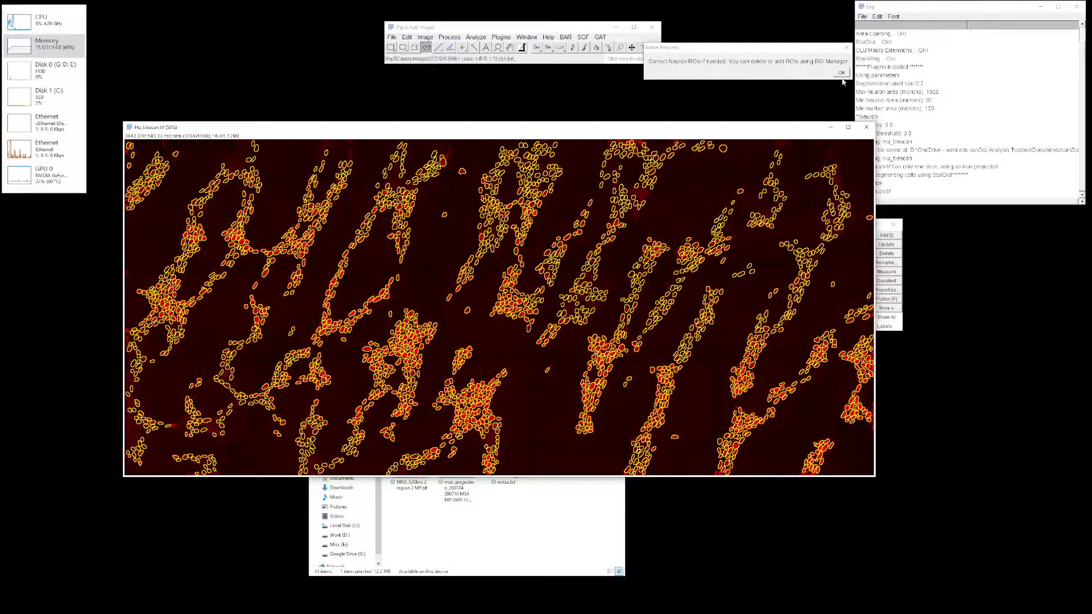
pyautogui.click(840, 72)
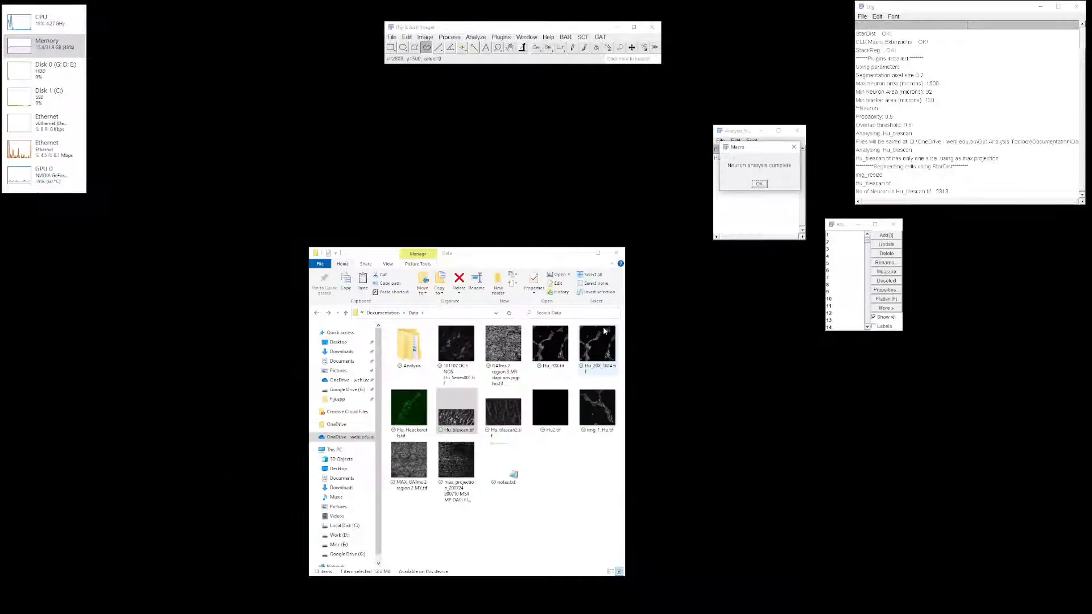
# - Acknowledge completion, close the ROI Manager and browse into the Hu_tilescan results folder
pyautogui.click(759, 183)
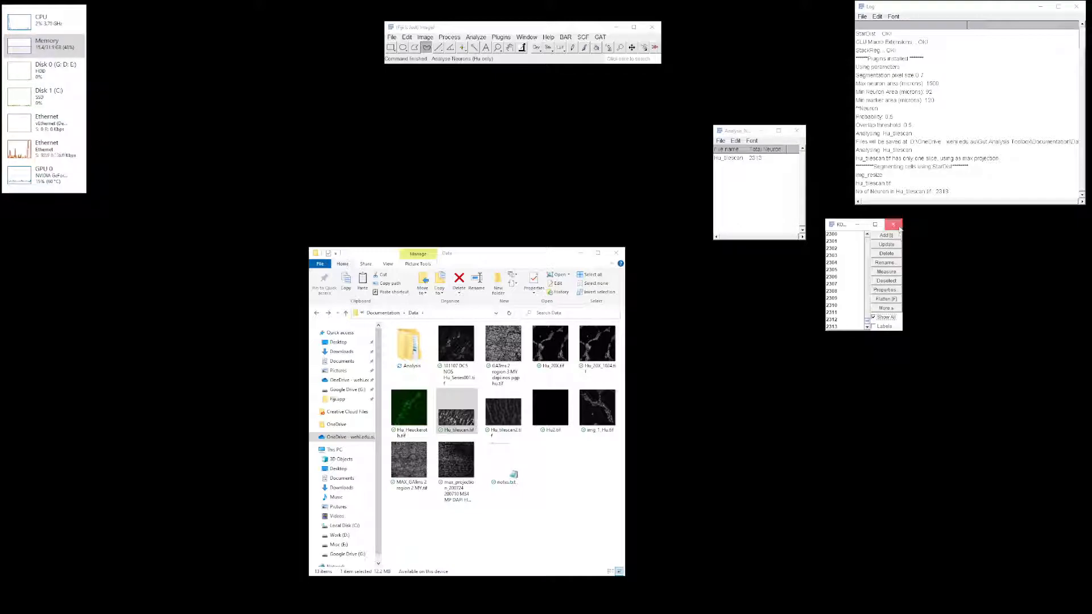
pyautogui.click(894, 224)
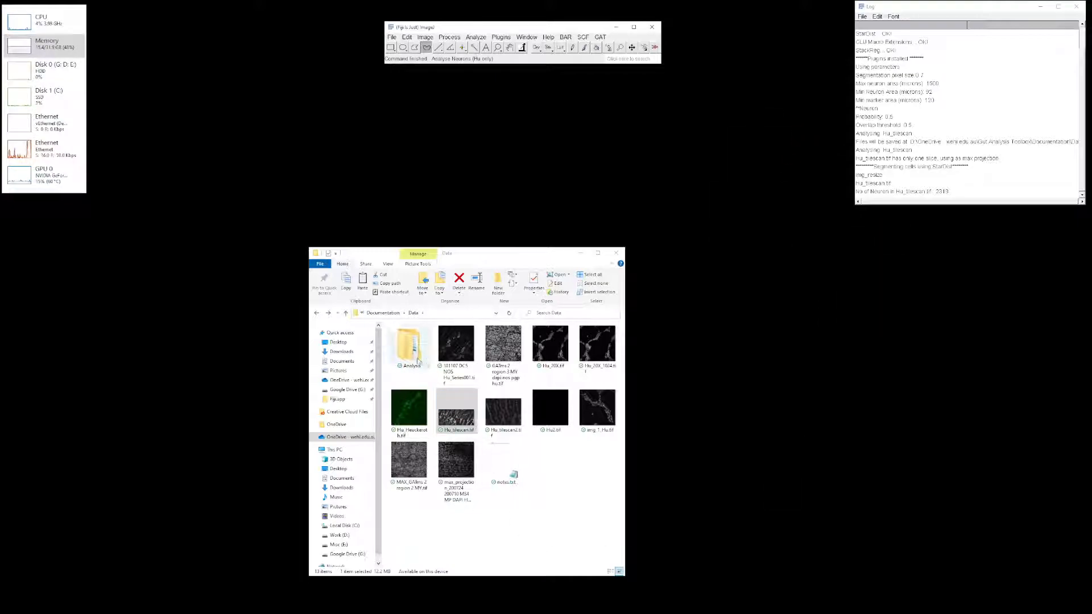
pyautogui.doubleClick(411, 342)
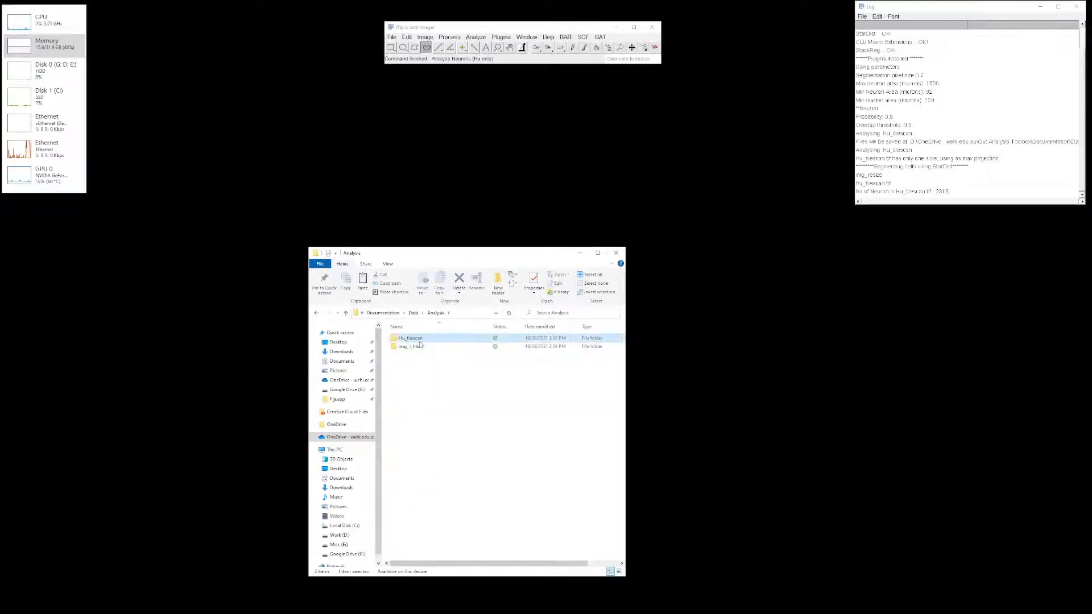
pyautogui.doubleClick(411, 337)
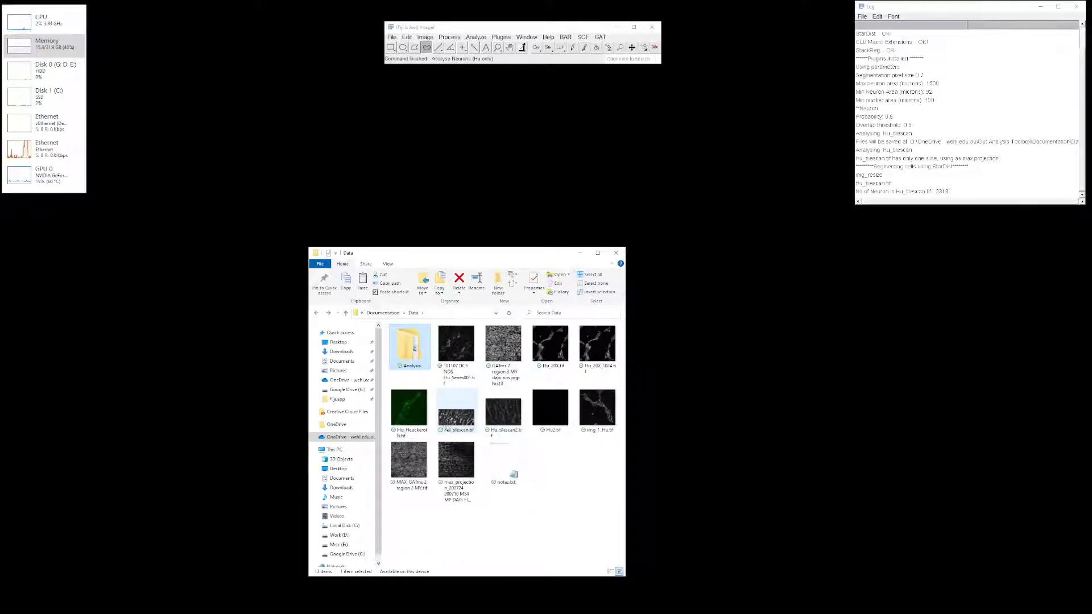
pyautogui.moveTo(456, 411)
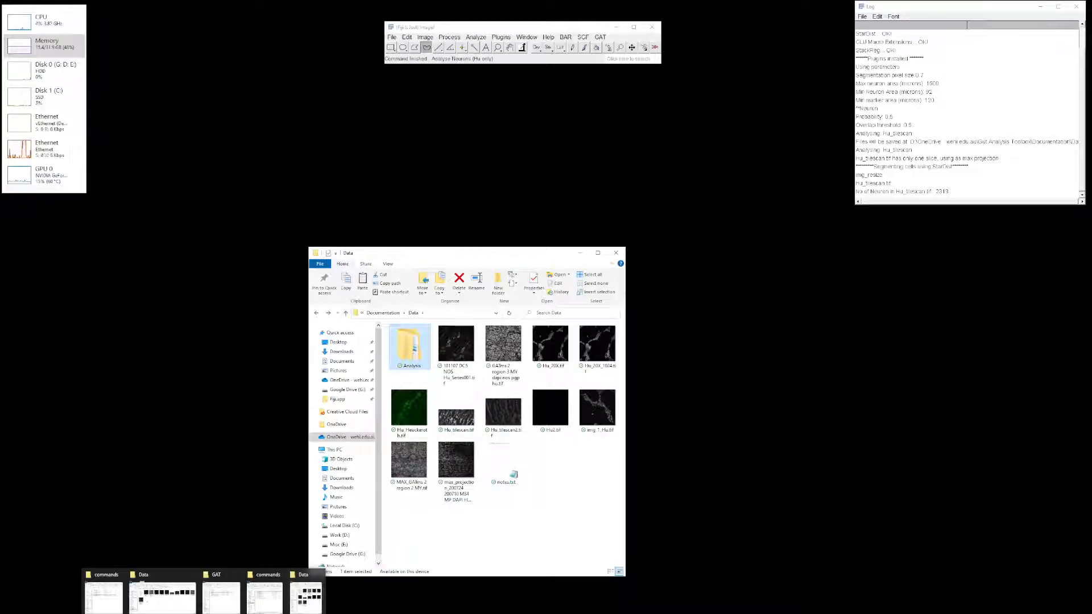
# - Navigate the Fiji.app window into the scripts GAT folder
pyautogui.click(267, 595)
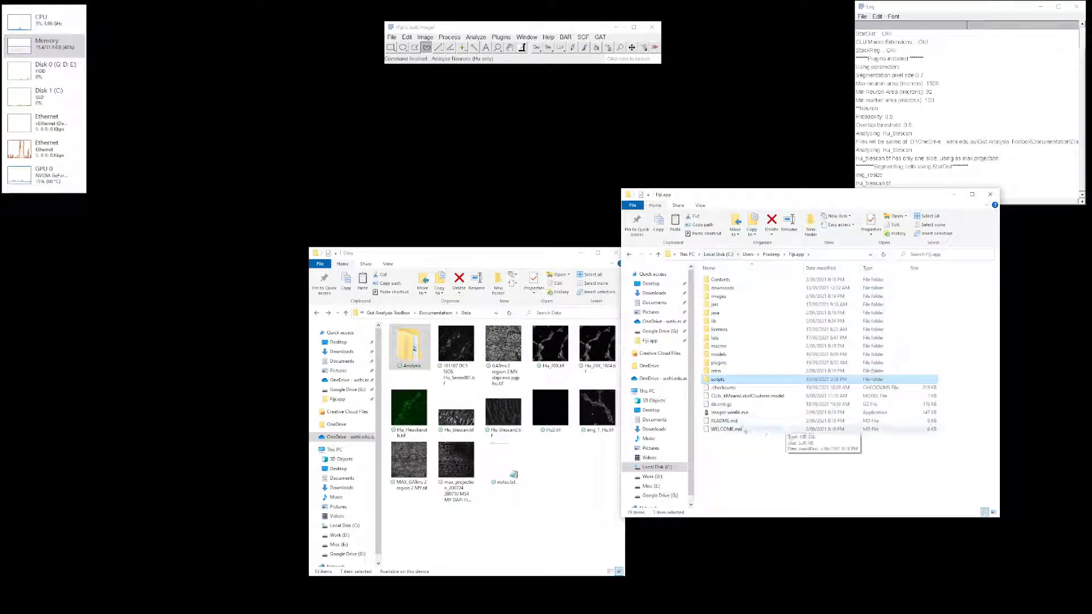
pyautogui.moveTo(736, 385)
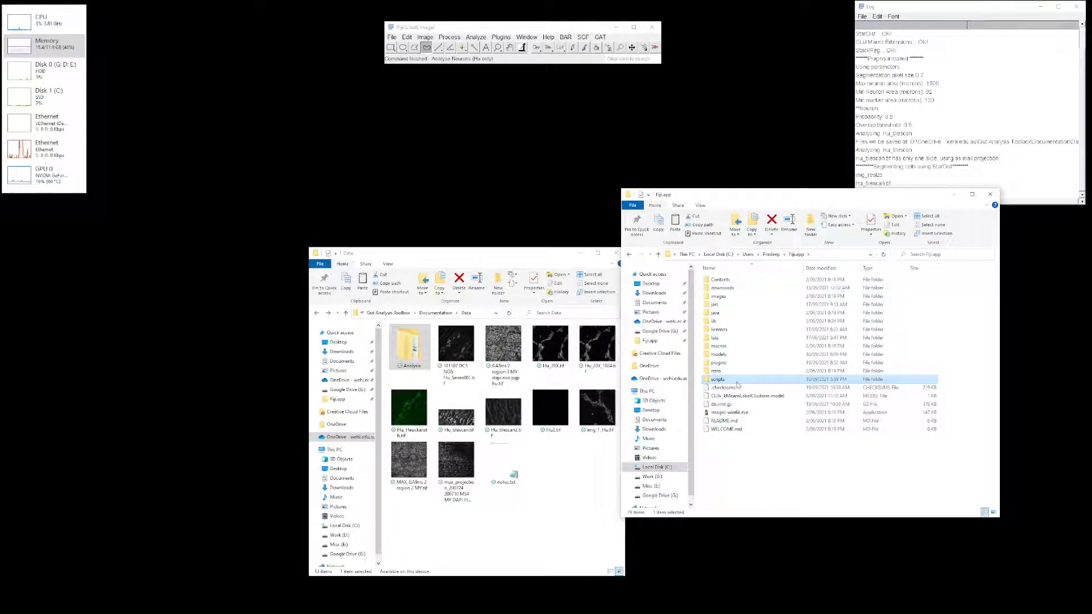
pyautogui.doubleClick(718, 380)
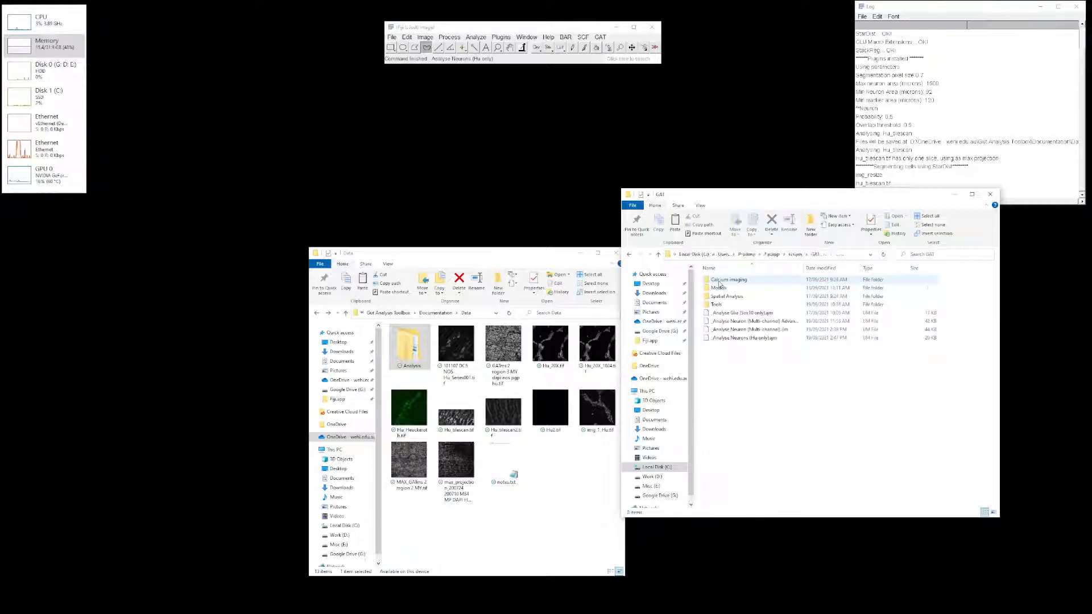
pyautogui.click(726, 296)
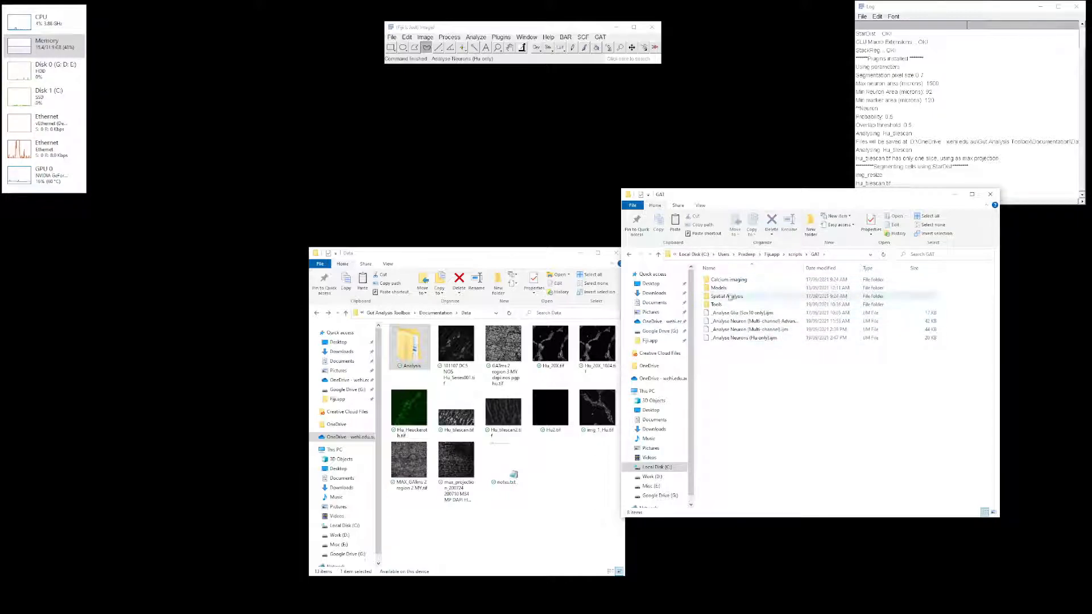
pyautogui.click(599, 36)
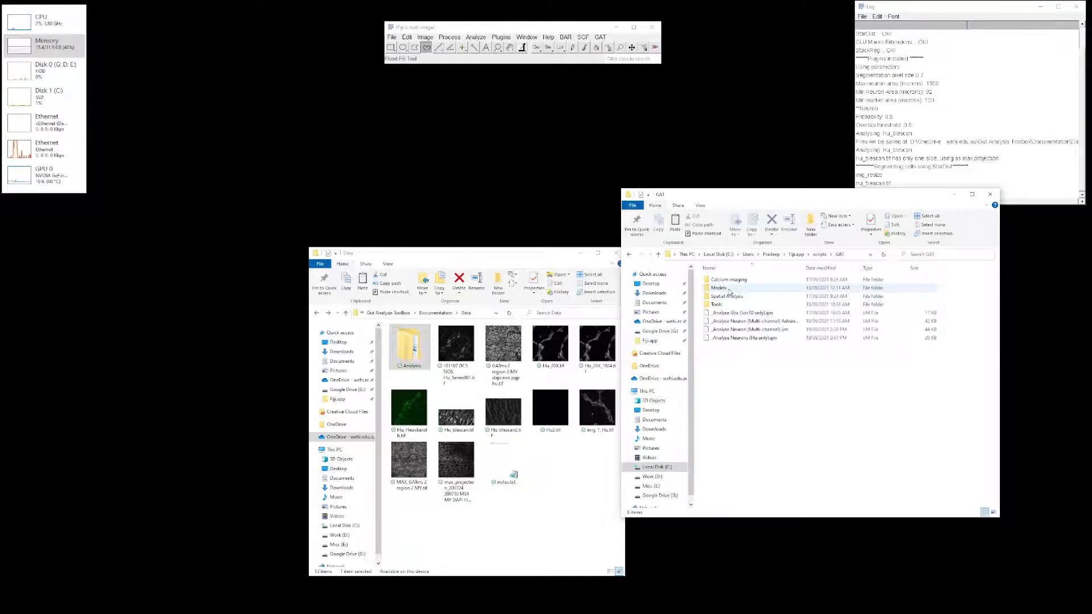
pyautogui.moveTo(719, 288)
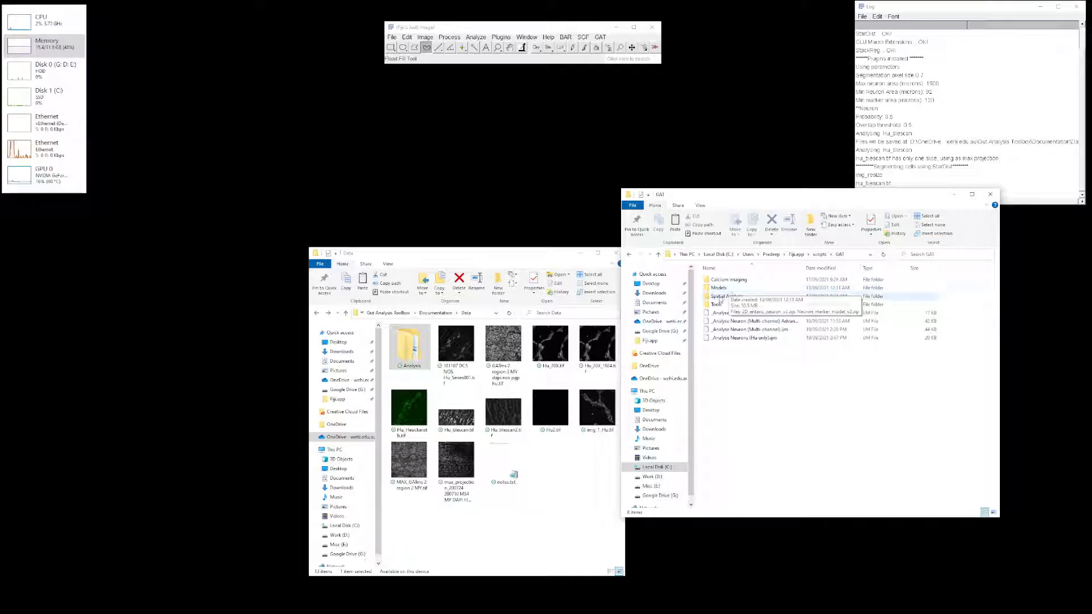
pyautogui.moveTo(717, 287)
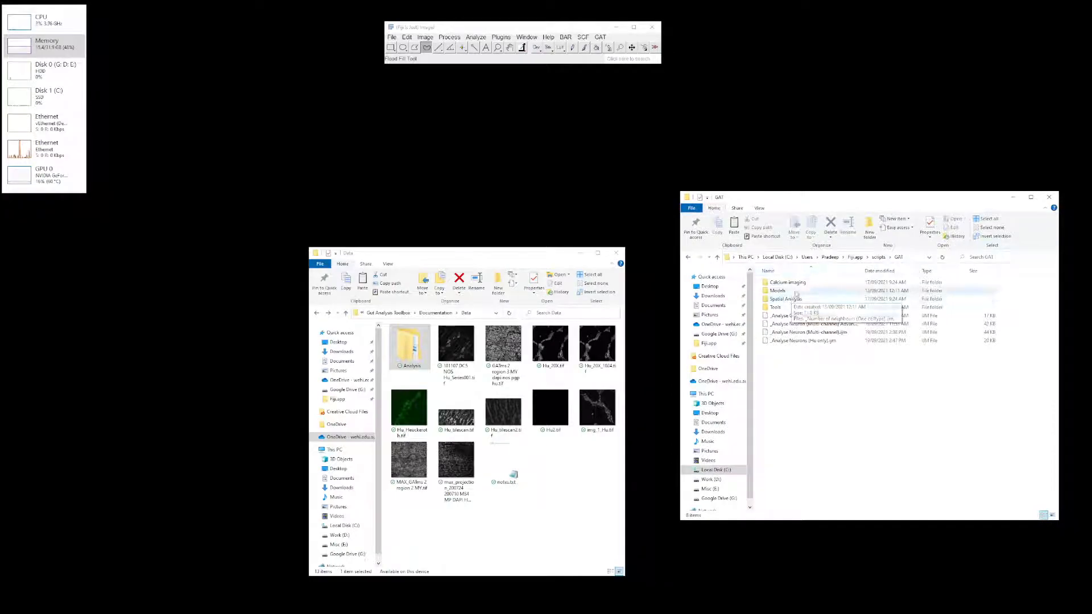
pyautogui.click(500, 36)
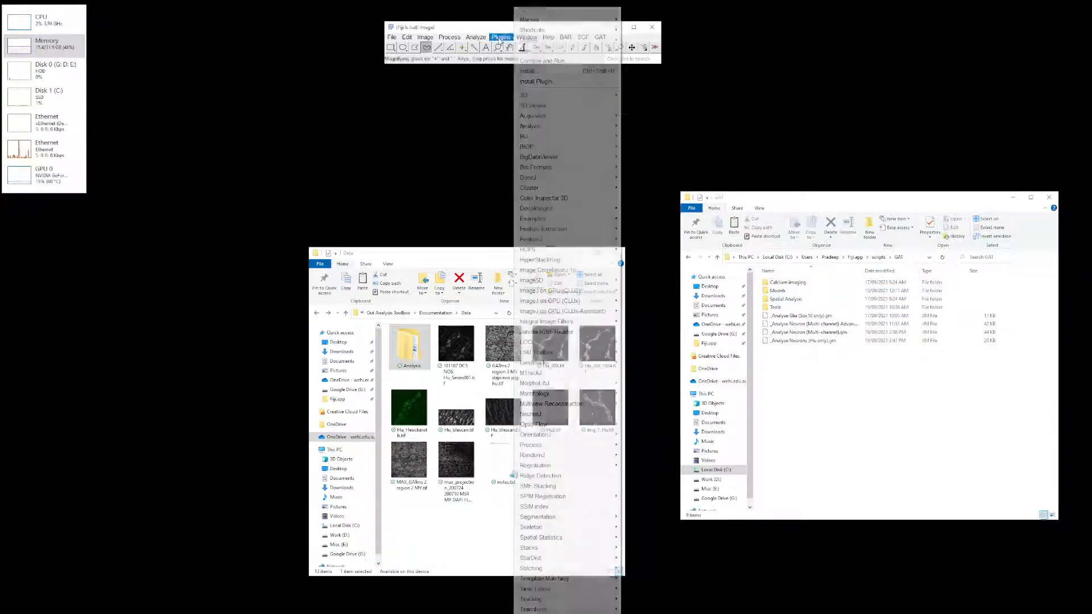
pyautogui.moveTo(530, 558)
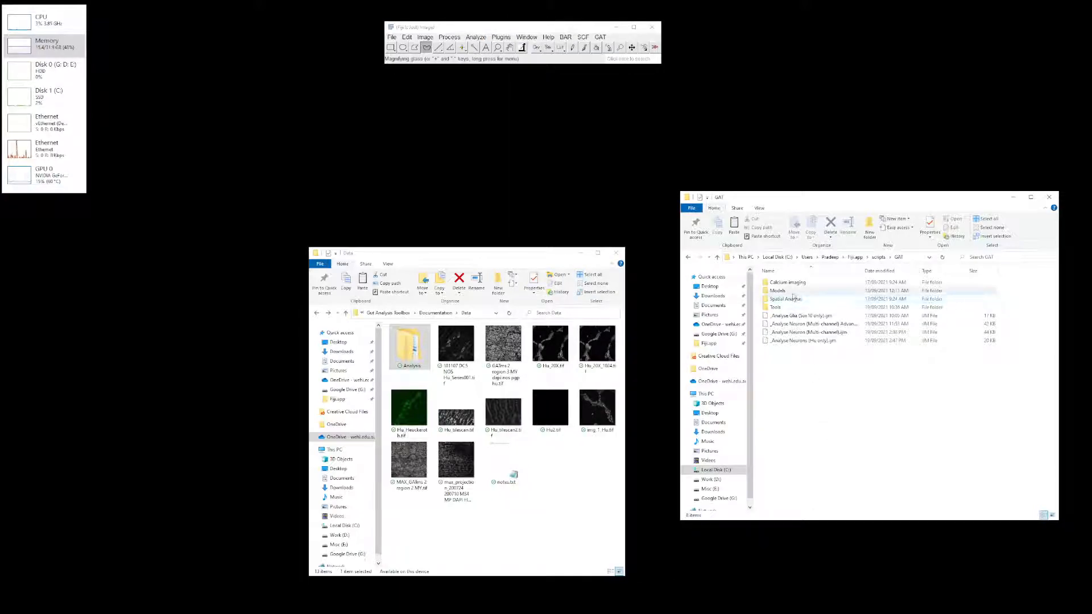
pyautogui.click(777, 290)
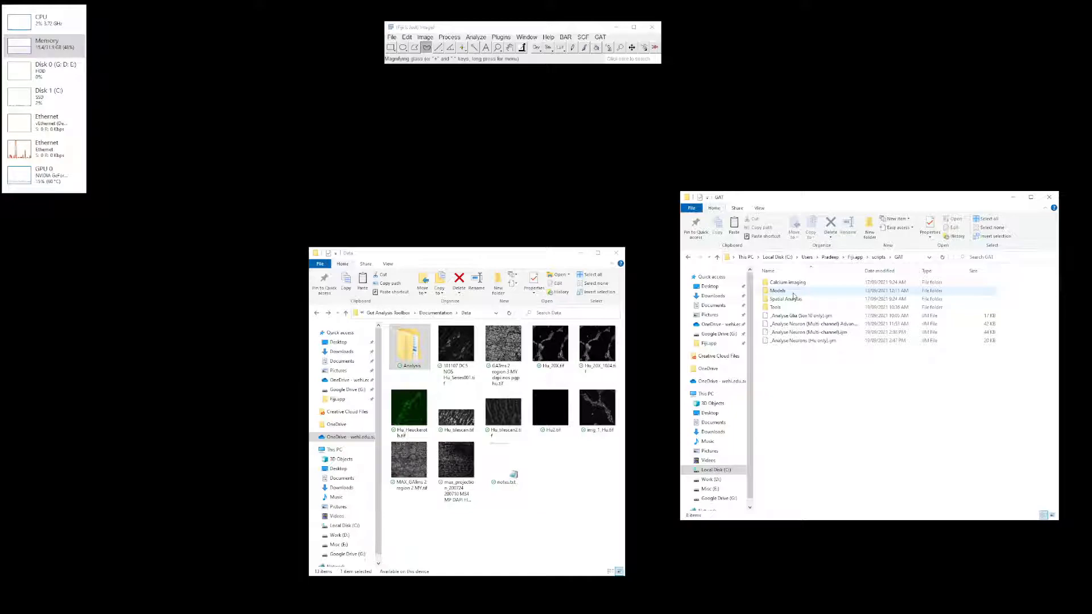
# - Inspect the Models folder's enteric neuron and neuron marker zip archives, then reach the GAT menu
pyautogui.doubleClick(777, 290)
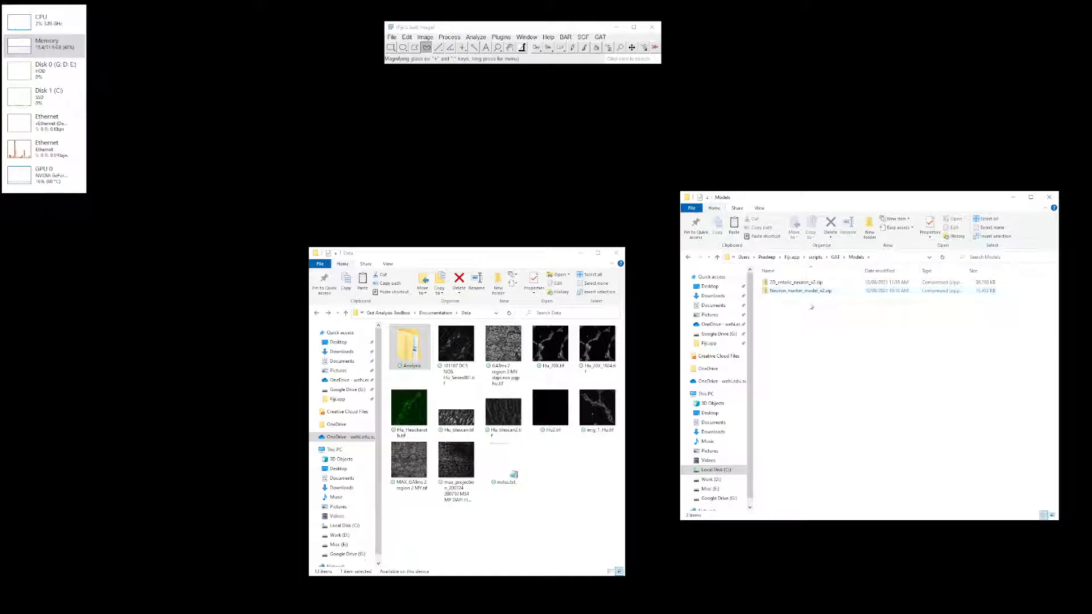
pyautogui.click(794, 282)
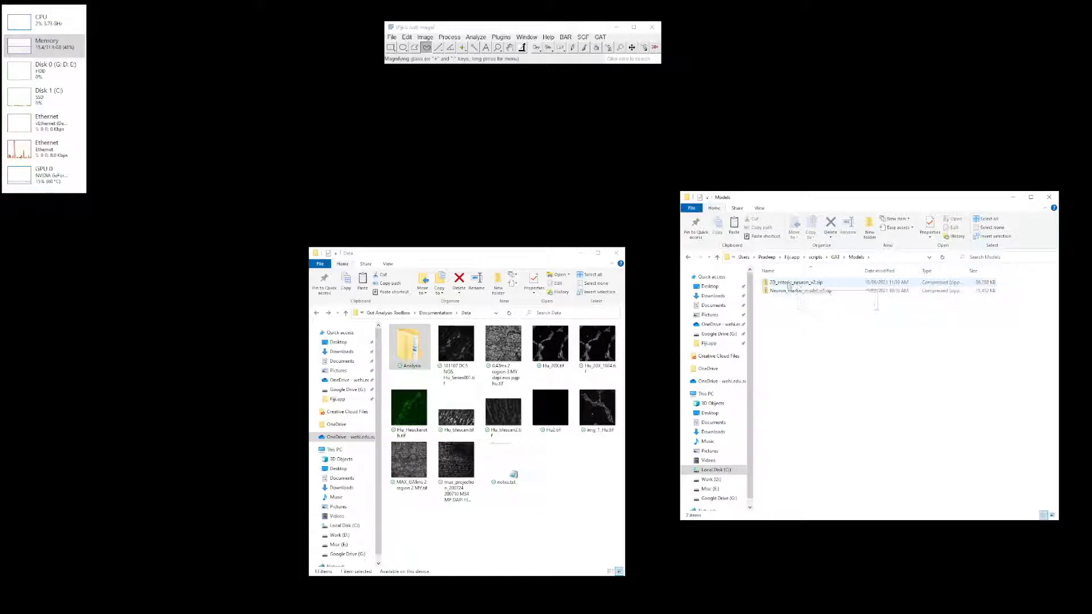
pyautogui.click(797, 282)
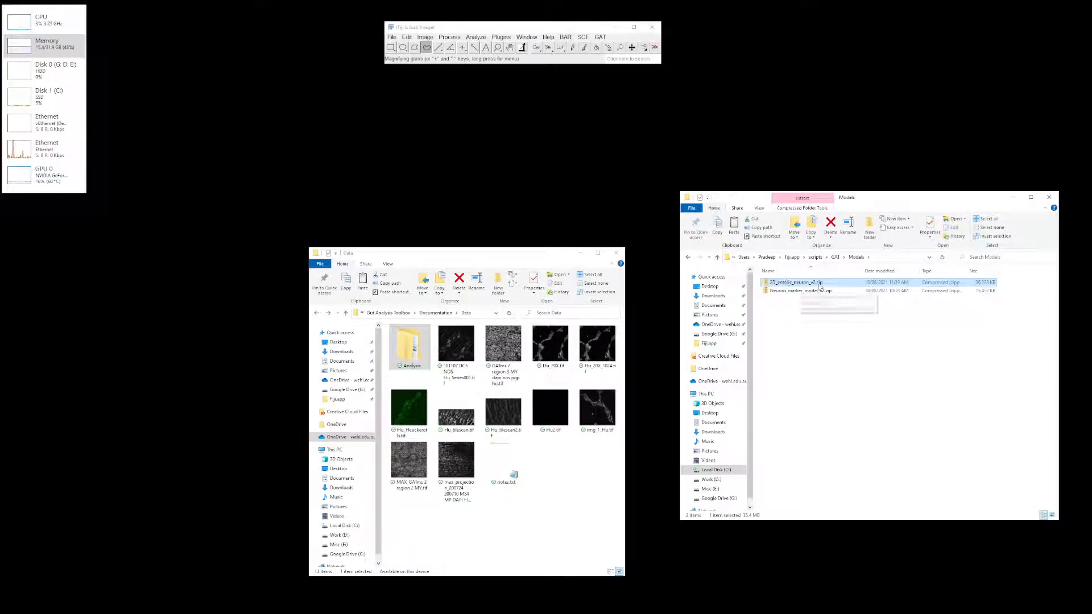
pyautogui.click(799, 290)
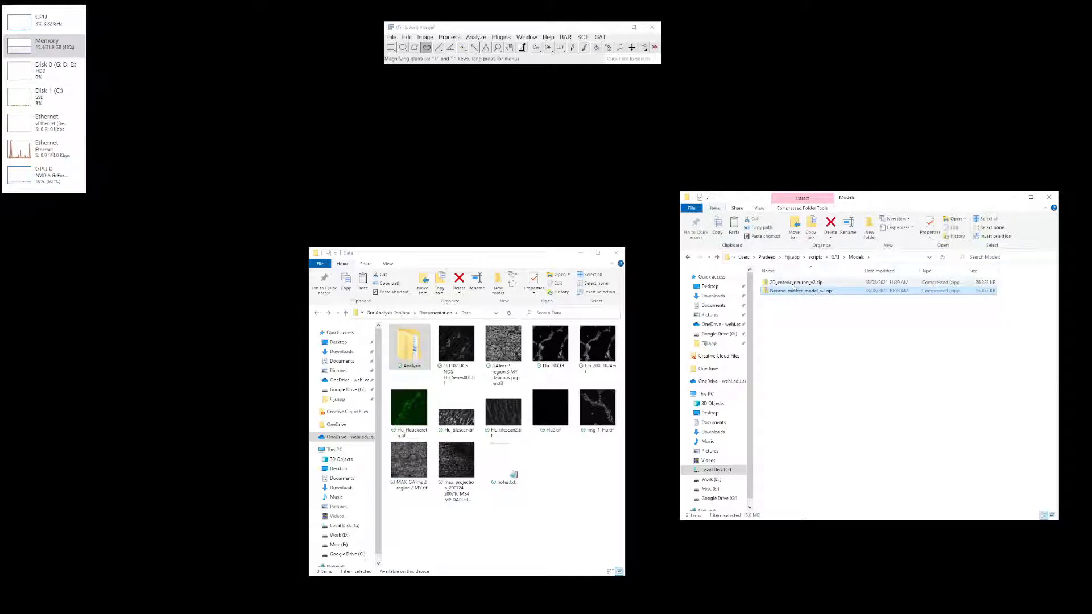
pyautogui.moveTo(797, 290)
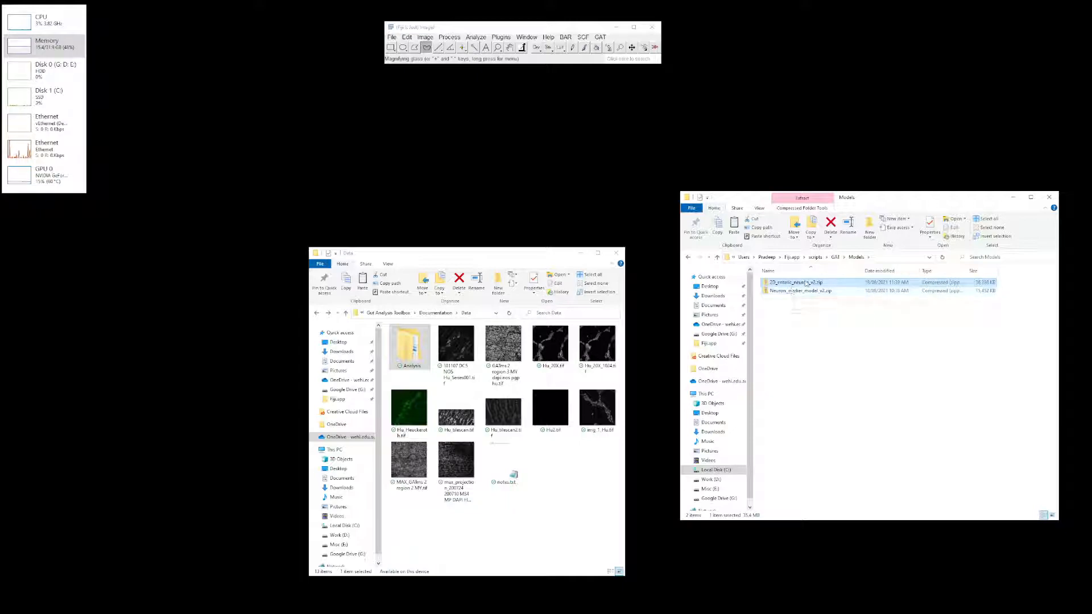
pyautogui.moveTo(794, 282)
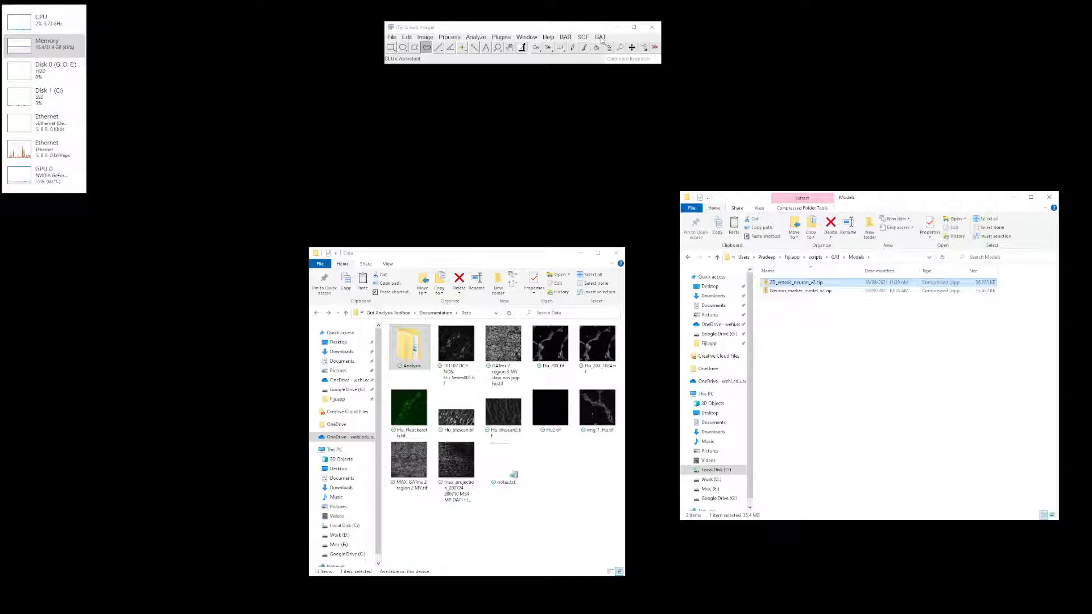
pyautogui.click(599, 36)
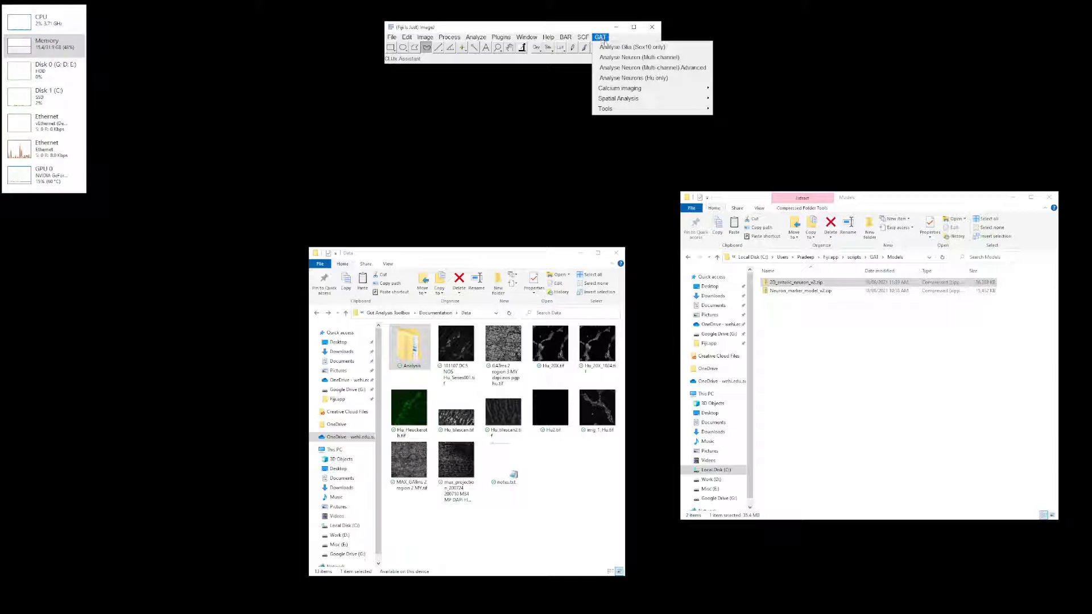
pyautogui.moveTo(650, 67)
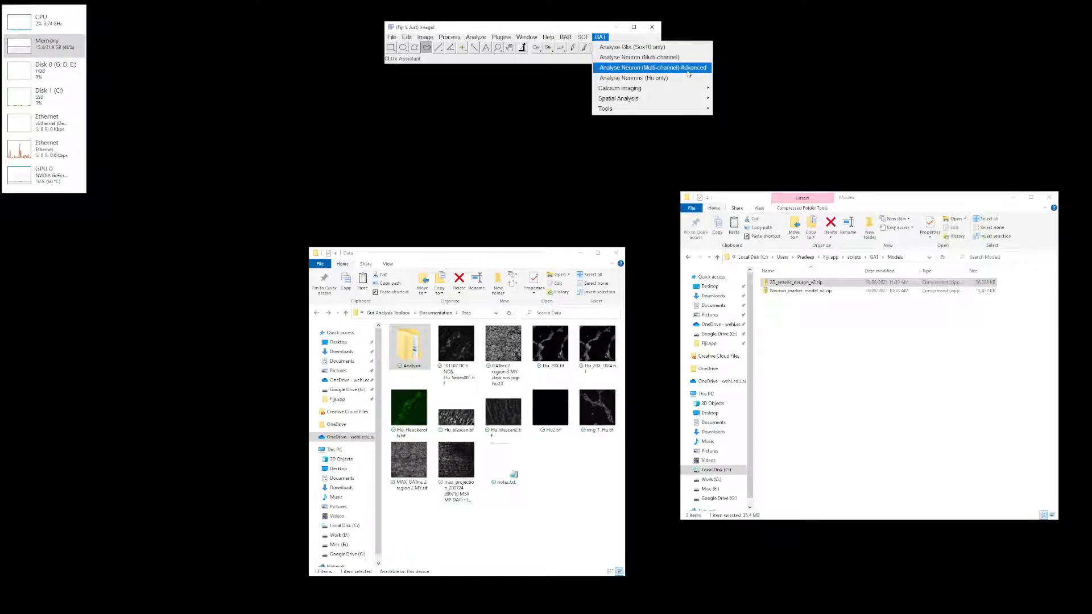
# - Launch Analyse Neurons (Multi-channel) Advanced from the GAT menu
pyautogui.click(650, 67)
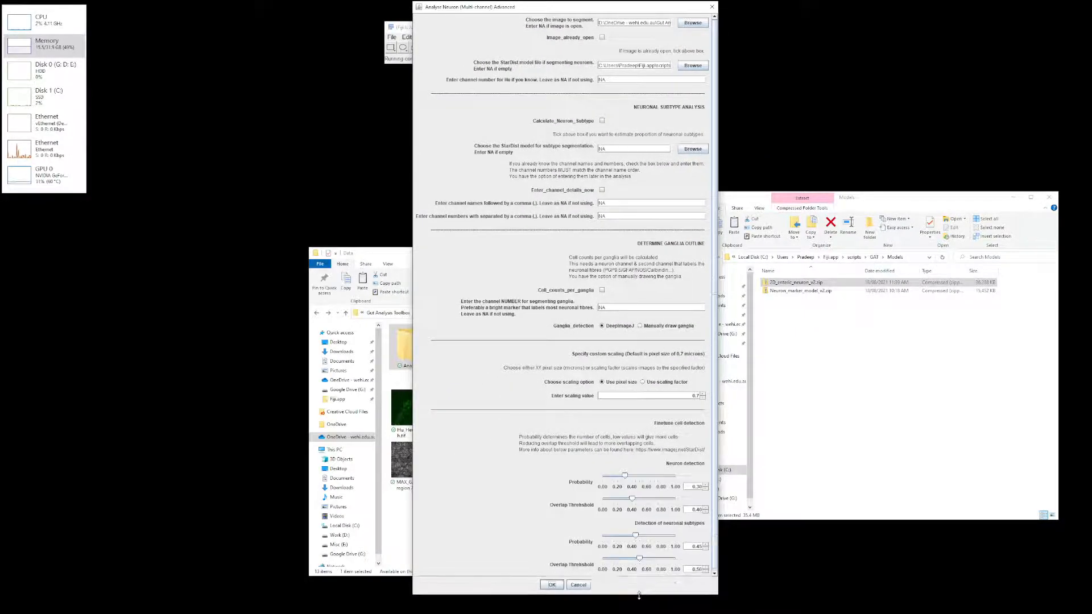
# - Browse for the image to segment, opening a chooser on the Documentation folder
pyautogui.click(692, 23)
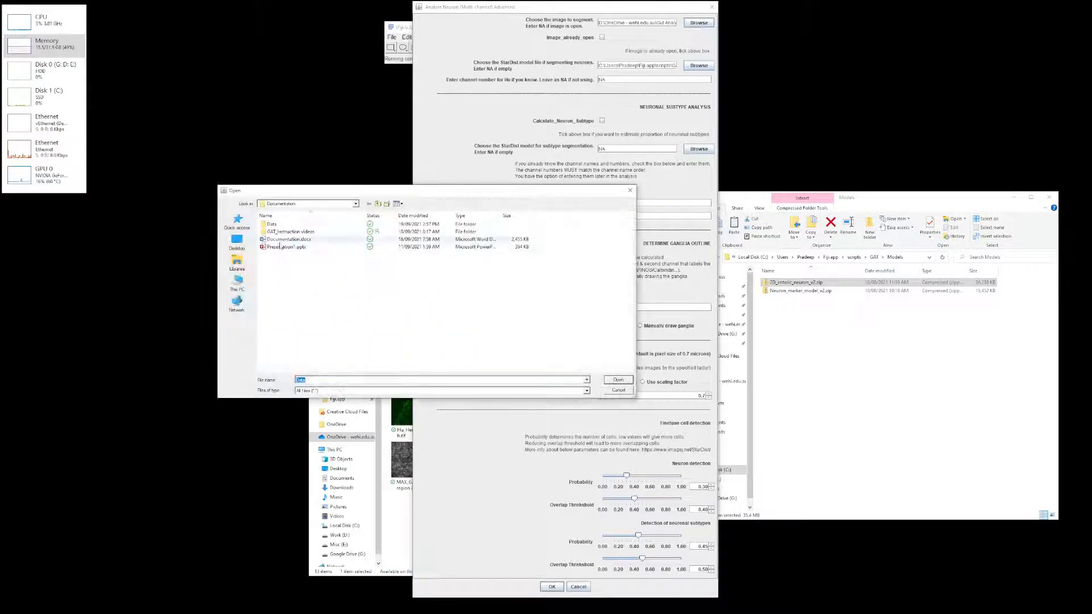
# - Pick the Hu stitched image from Data and locate 2D_enteric_neuron_v2.zip in Models
pyautogui.doubleClick(272, 224)
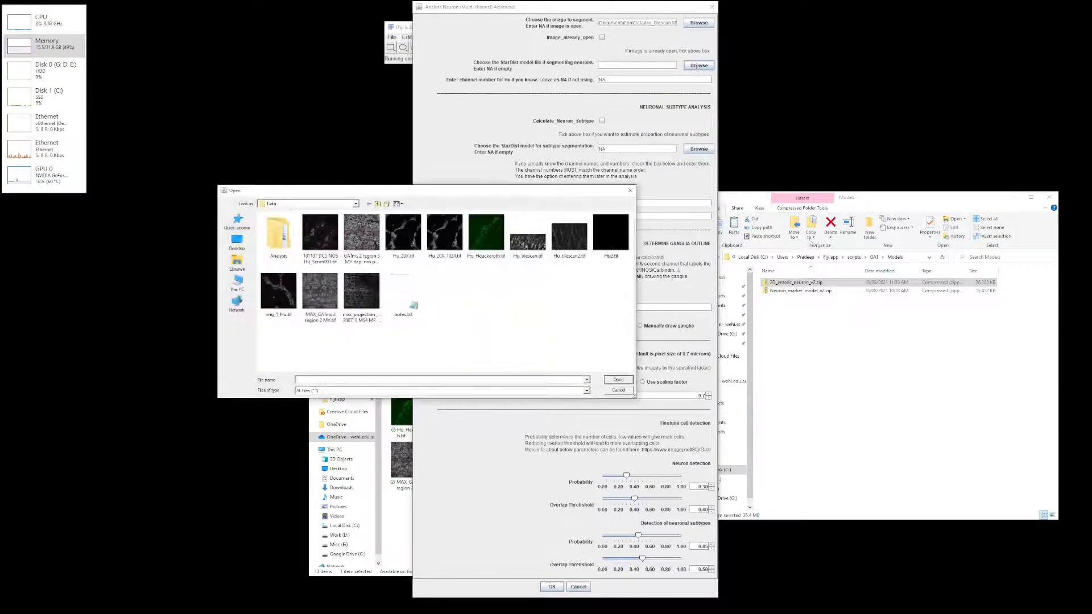
pyautogui.click(800, 257)
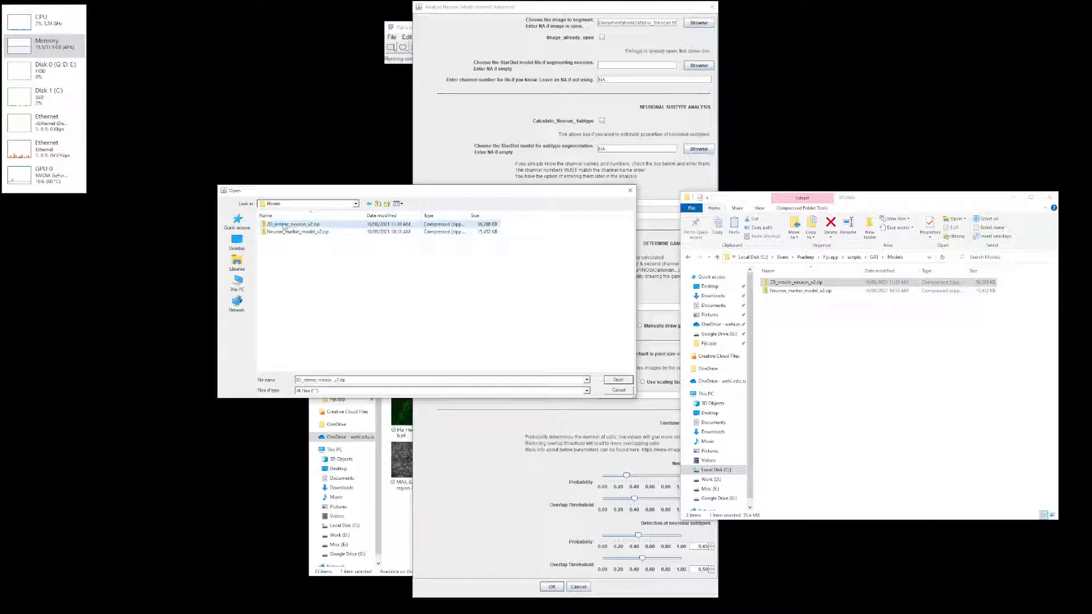
pyautogui.click(293, 224)
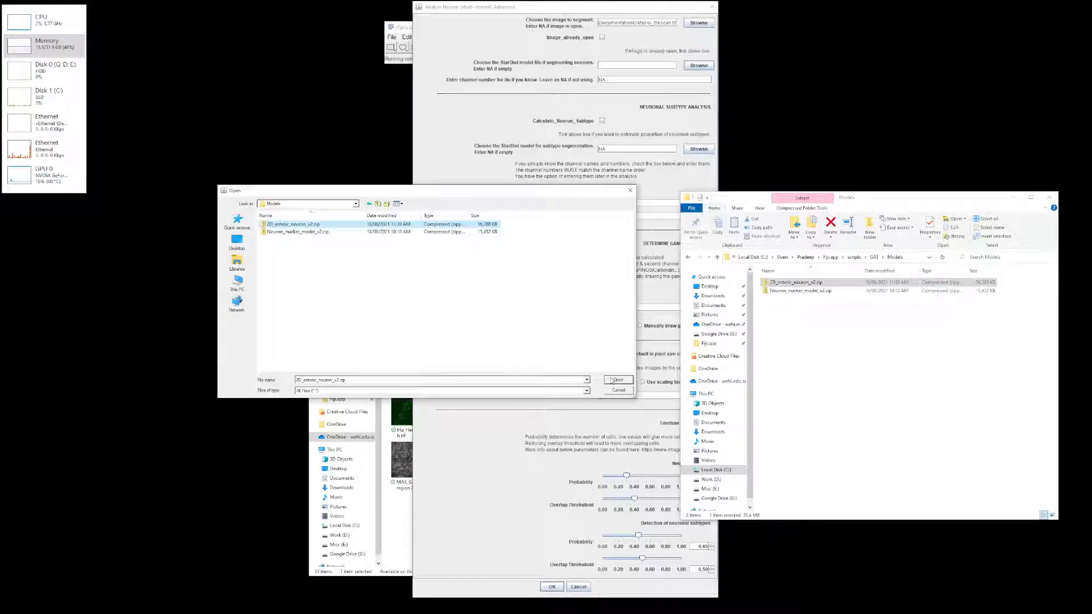
# - Confirm 2D_enteric_neuron_v2.zip as the StarDist neuron model
pyautogui.click(615, 380)
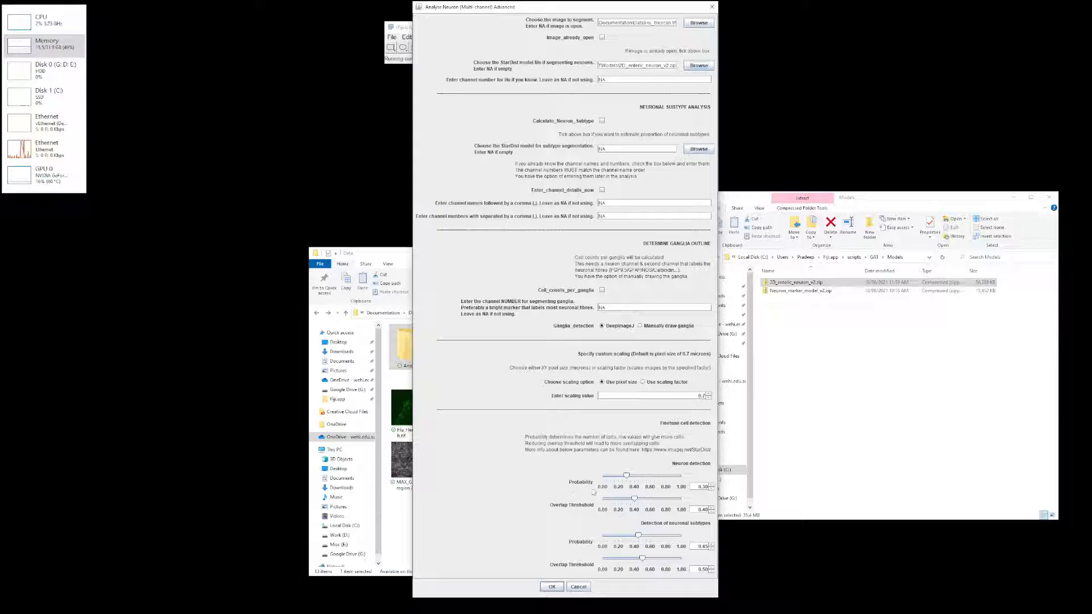
# - Run StarDist neuron segmentation on the stitched Hu image
pyautogui.click(551, 586)
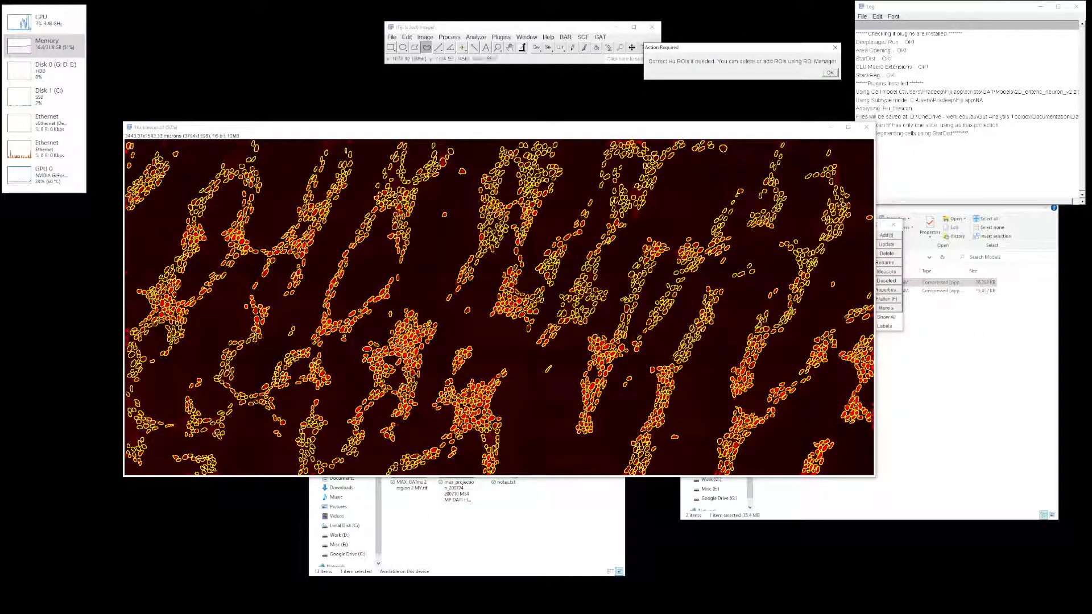
pyautogui.moveTo(488, 306)
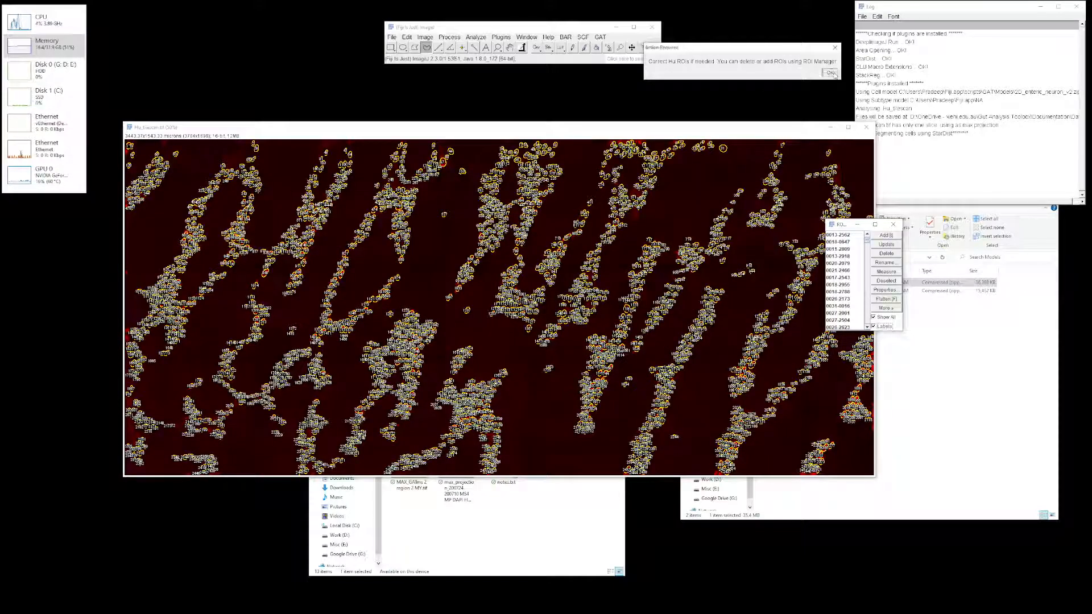
# - Accept the neuron outlines, logging 2446 neurons, and dismiss the count table
pyautogui.click(830, 73)
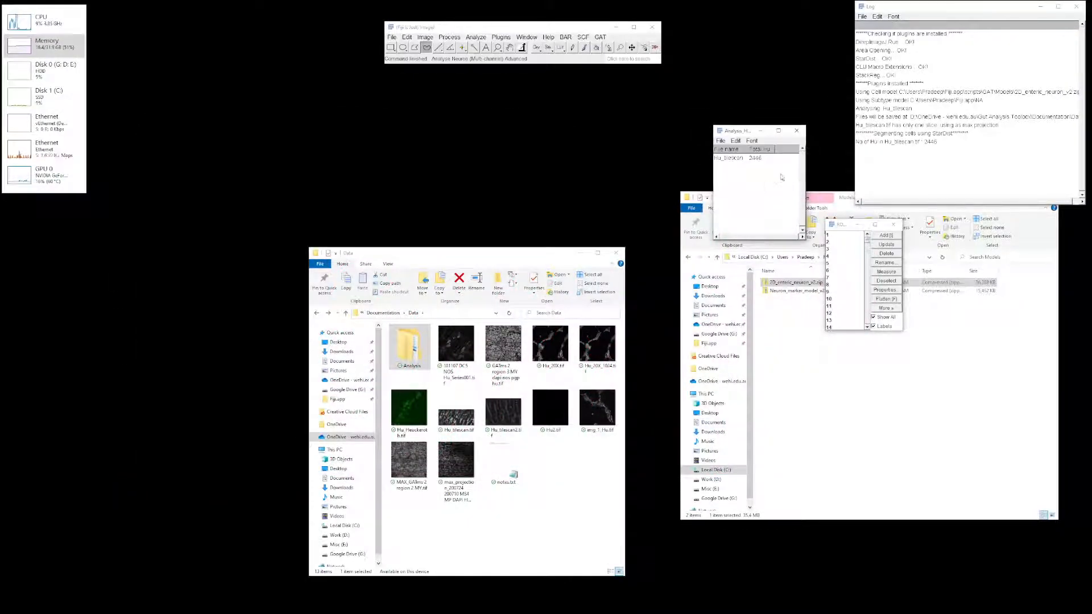
pyautogui.moveTo(797, 132)
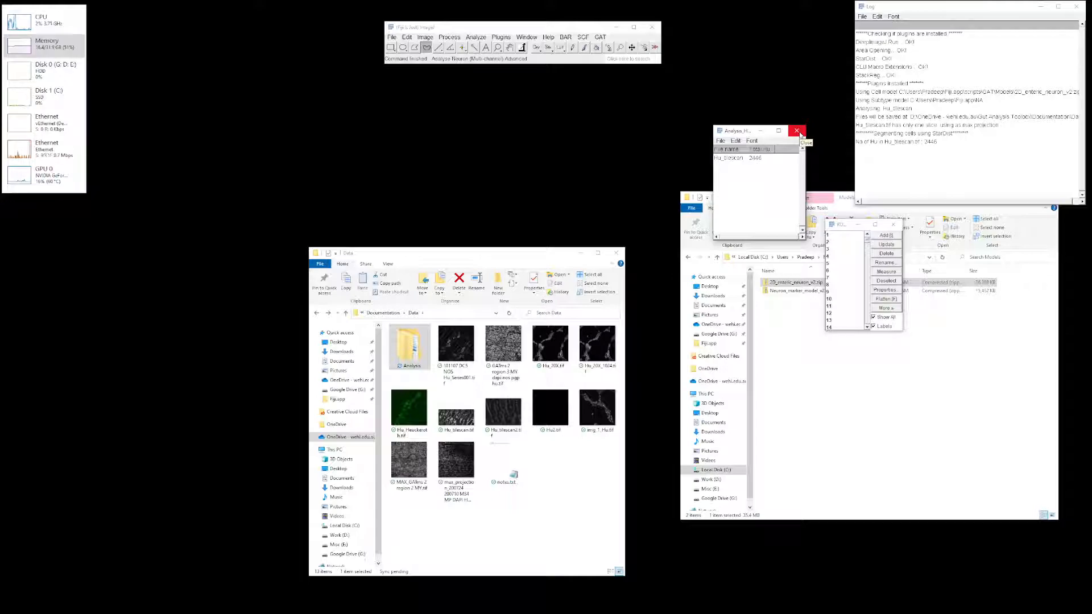
pyautogui.click(797, 130)
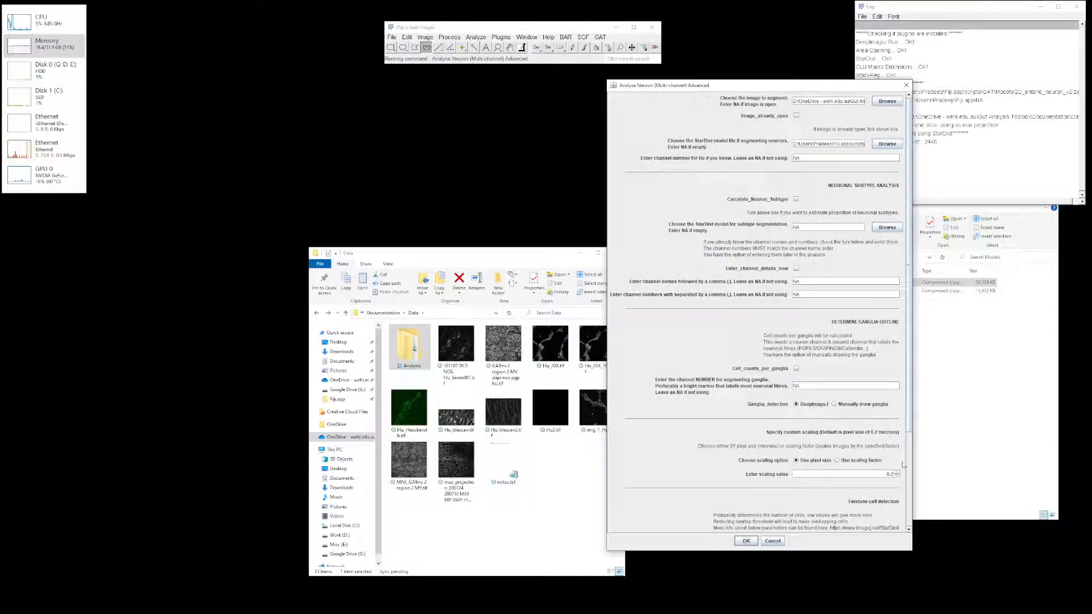
pyautogui.scroll(-3)
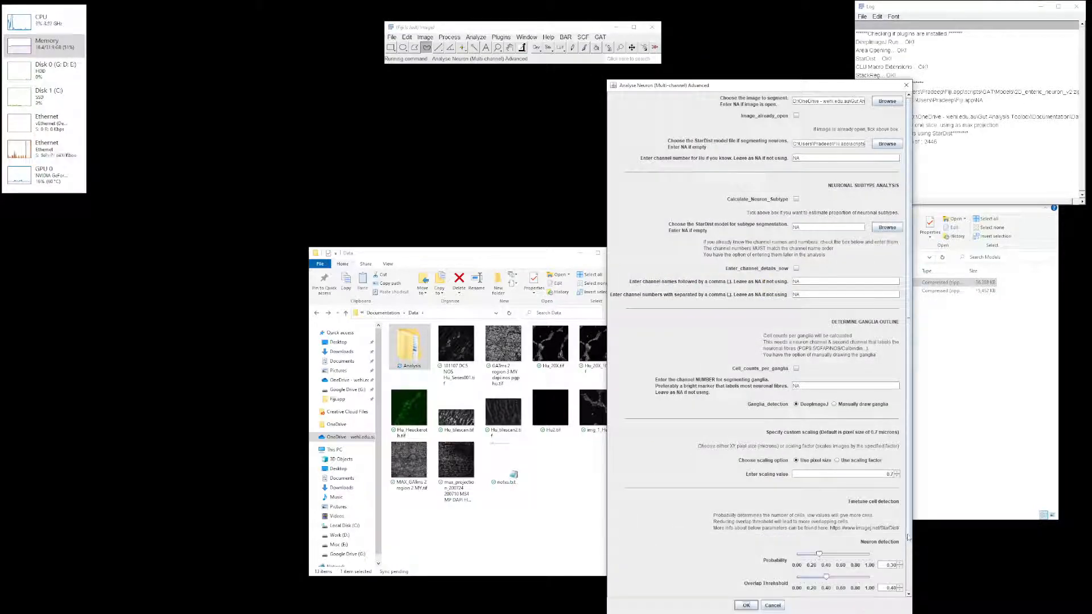
pyautogui.scroll(-3)
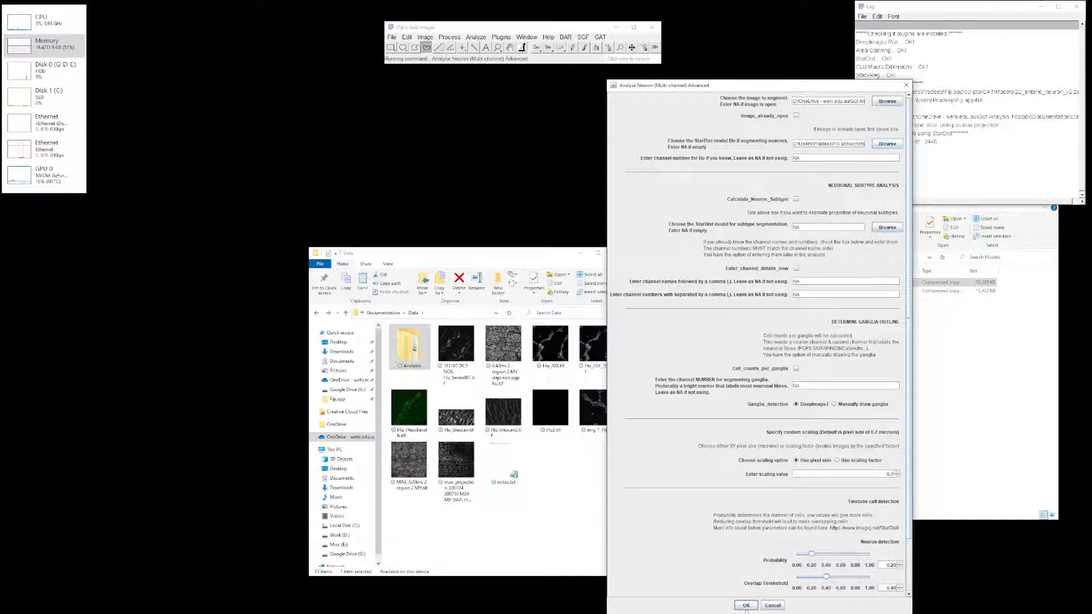
# - Rerun the neuron segmentation with the updated settings, producing new outlines
pyautogui.click(745, 604)
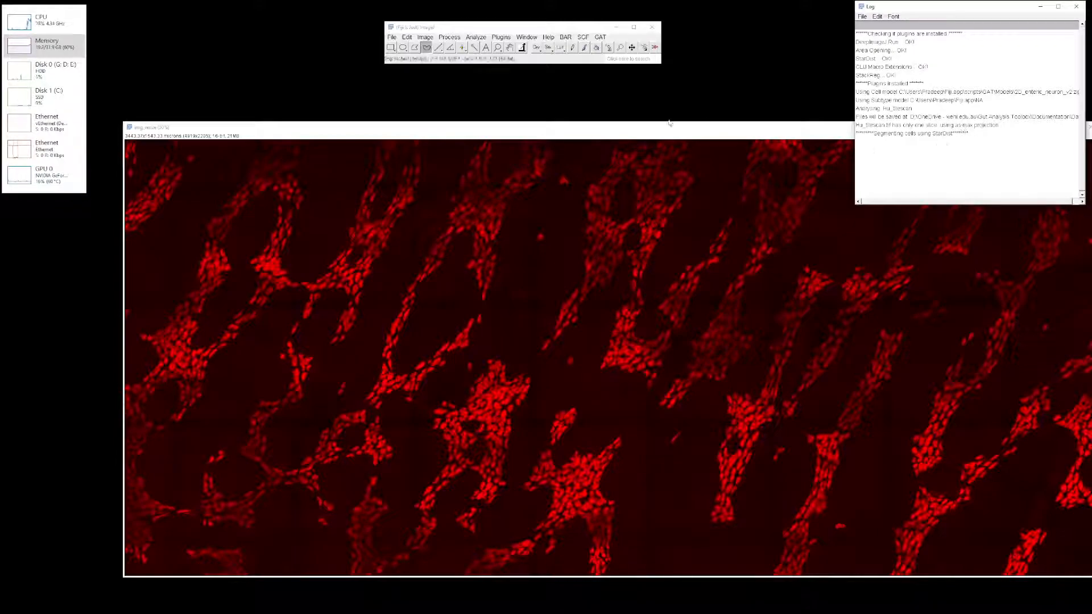
pyautogui.moveTo(52, 125)
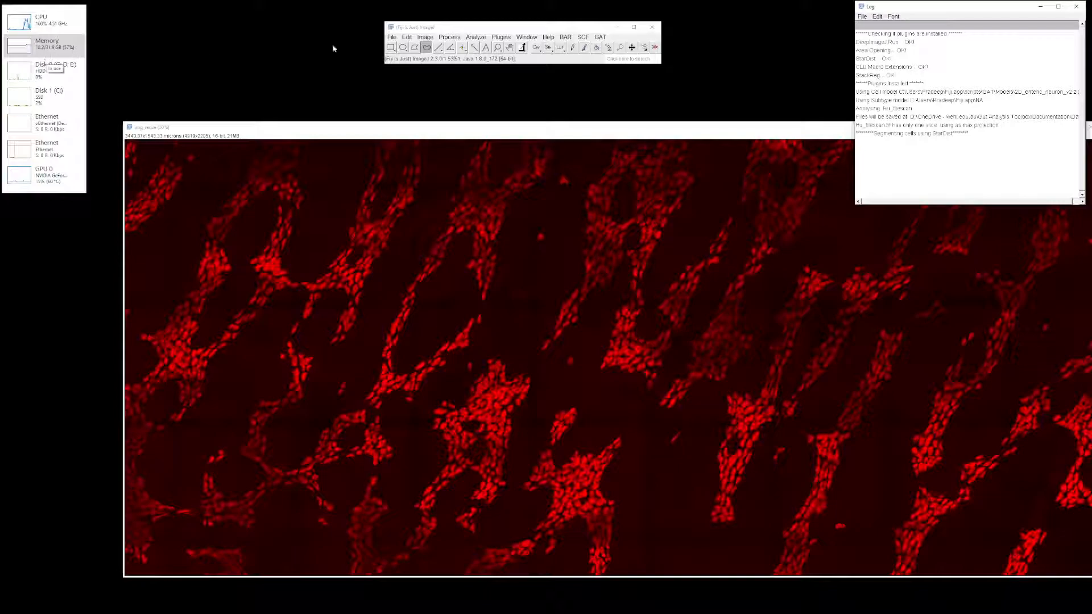
pyautogui.click(526, 36)
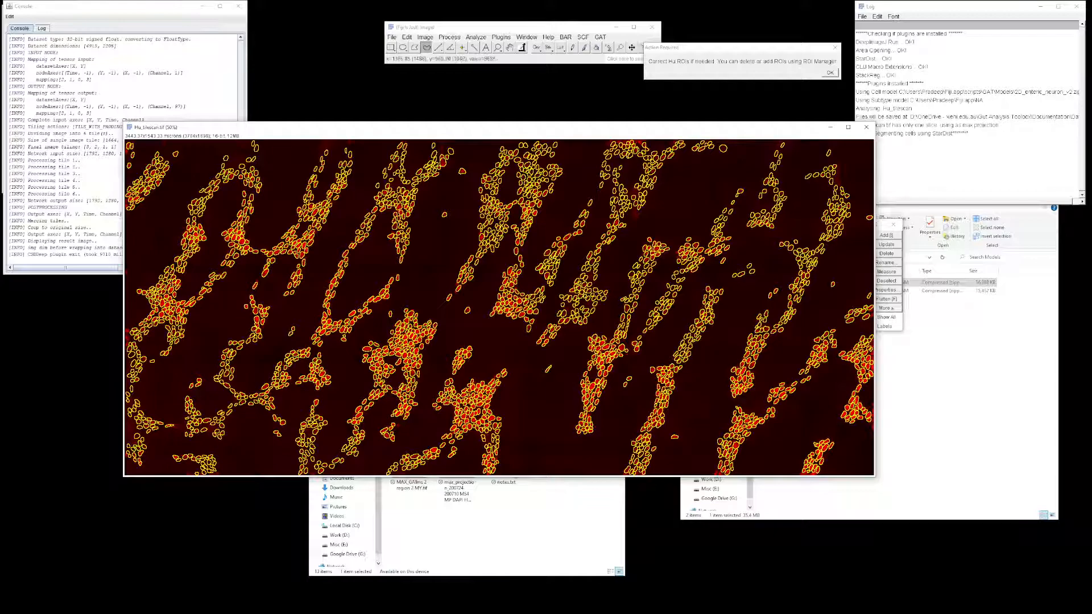
pyautogui.moveTo(495, 313)
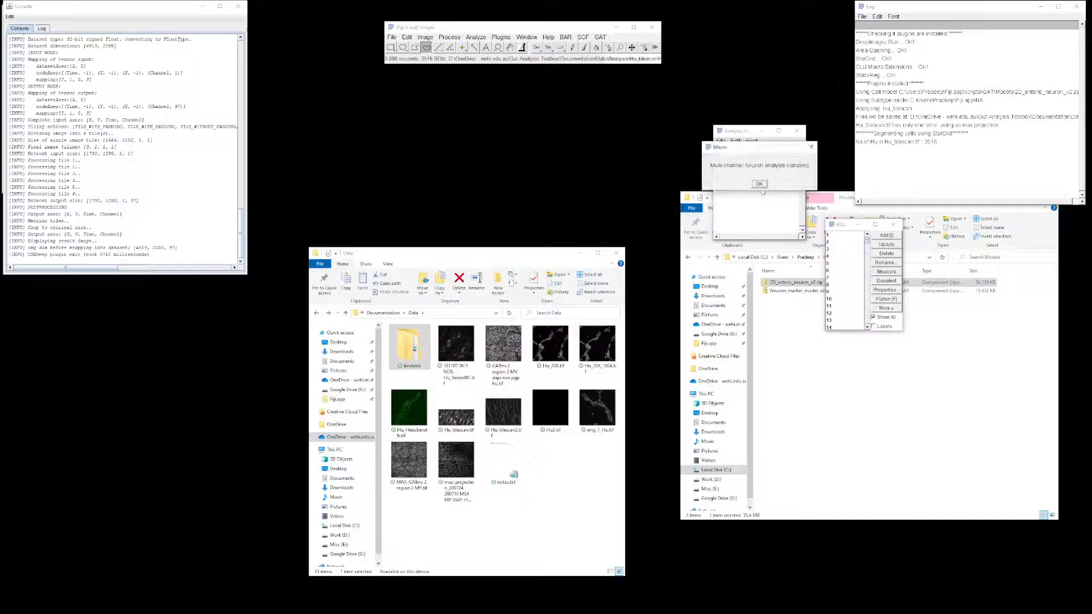
# - Dismiss the analysis-complete message after 2516 neurons are logged
pyautogui.click(759, 183)
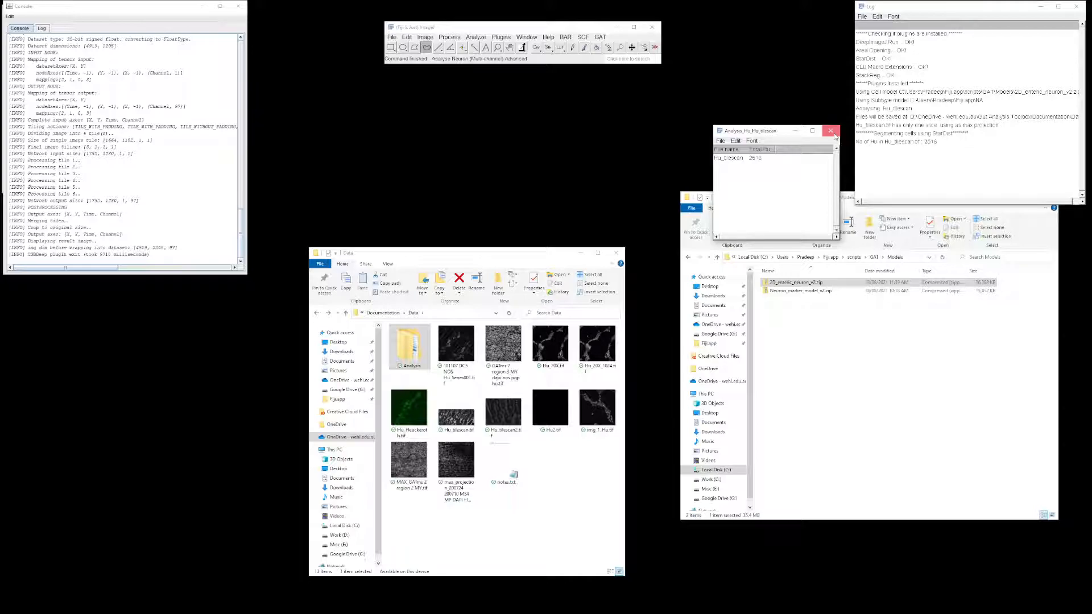
# - Close the count table, start the Hu-only neuron analysis and cancel it
pyautogui.click(830, 129)
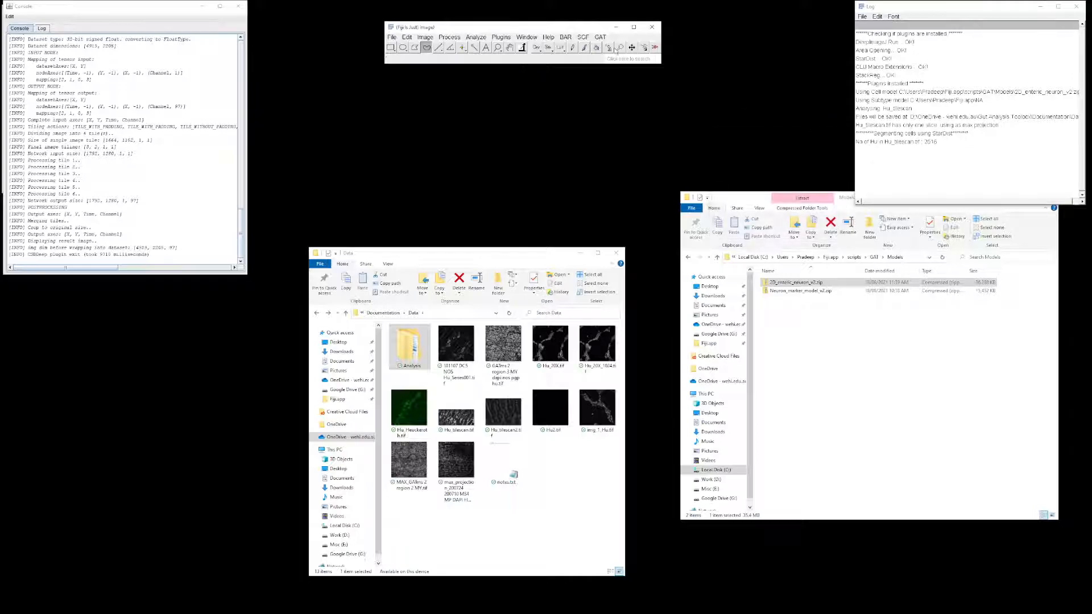
pyautogui.click(600, 37)
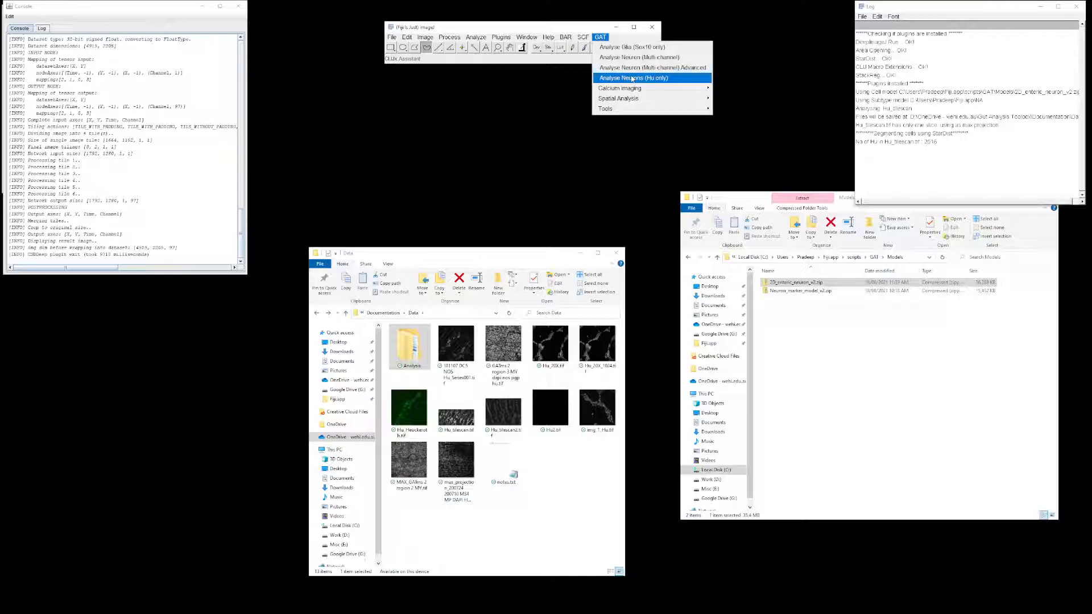
pyautogui.click(633, 77)
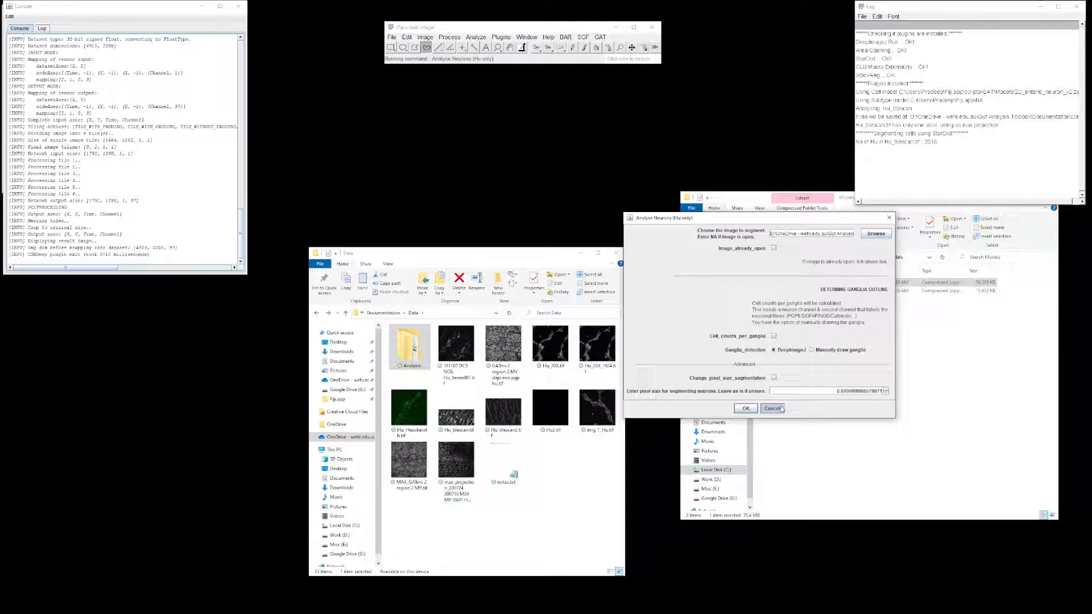
pyautogui.click(773, 408)
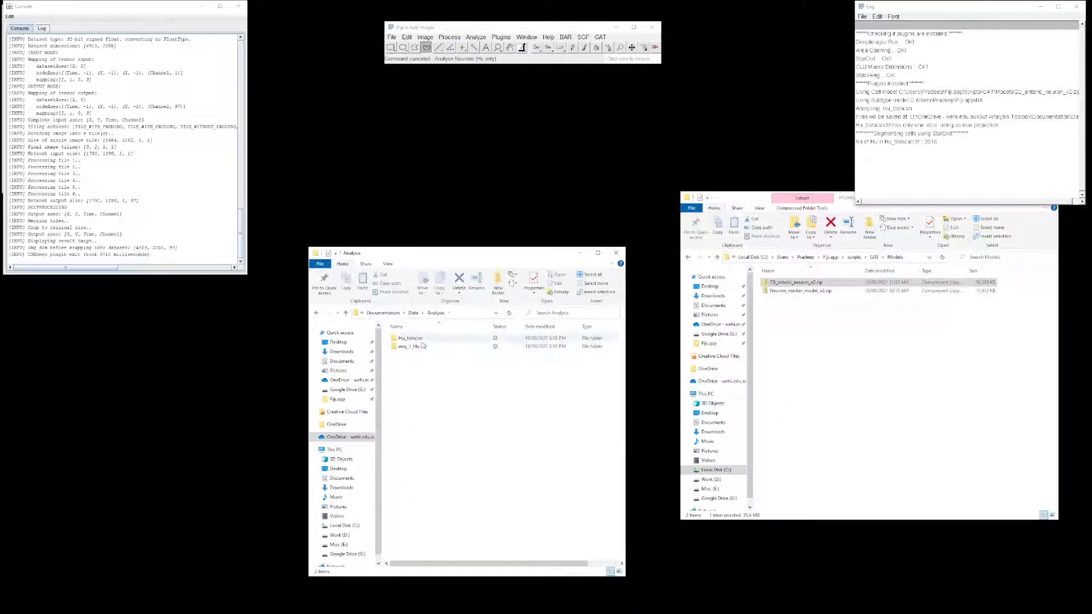
# - Open the Hu_tilescan results folder and its Hu_Hu_tilescan.csv count file (total 2516) in Excel
pyautogui.doubleClick(410, 339)
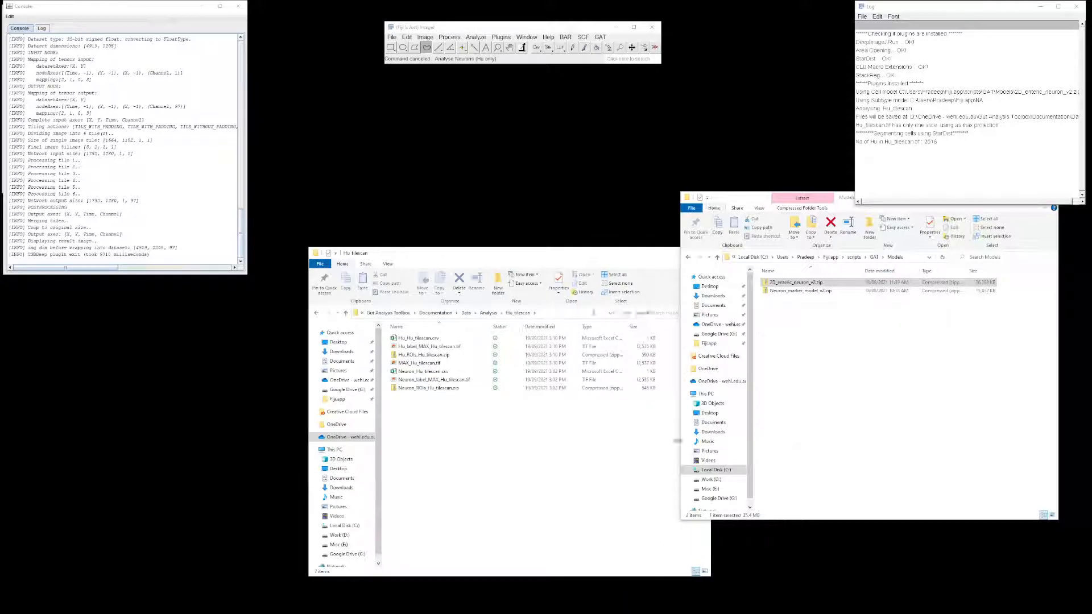
pyautogui.click(417, 338)
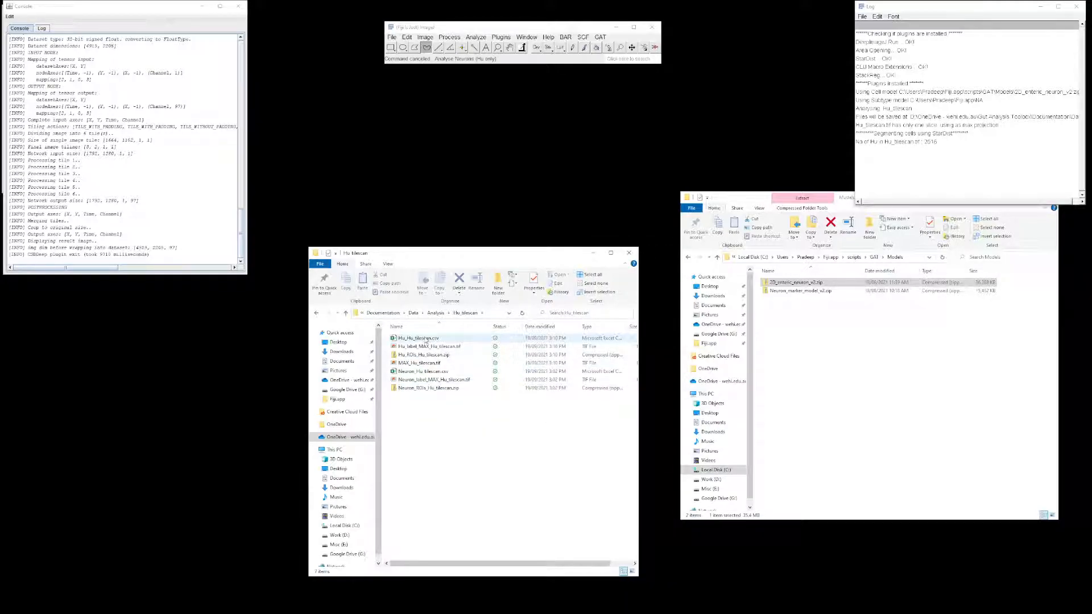
pyautogui.click(417, 338)
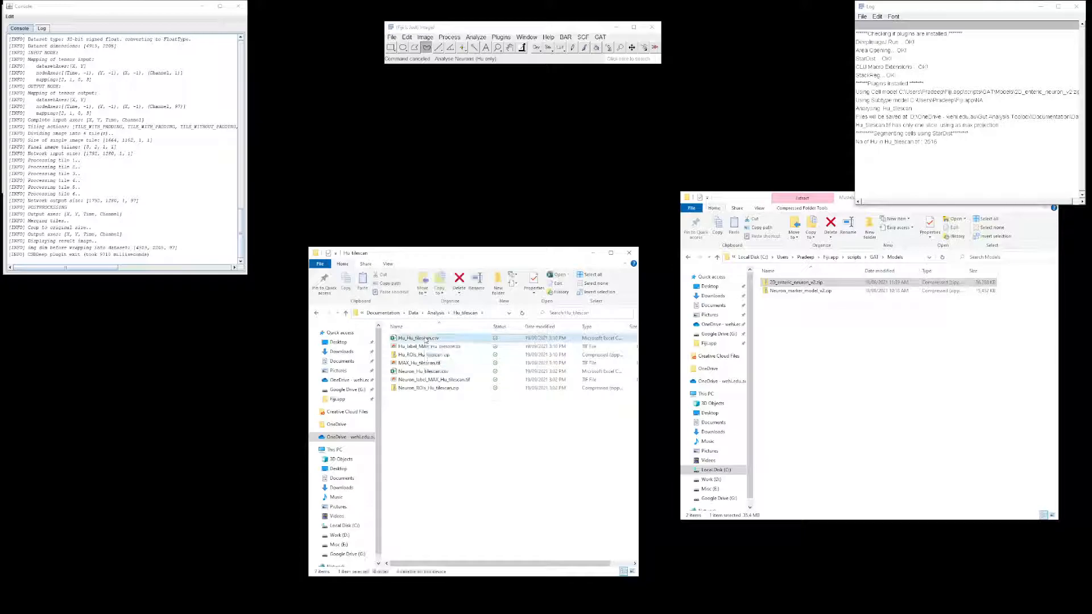
pyautogui.doubleClick(418, 337)
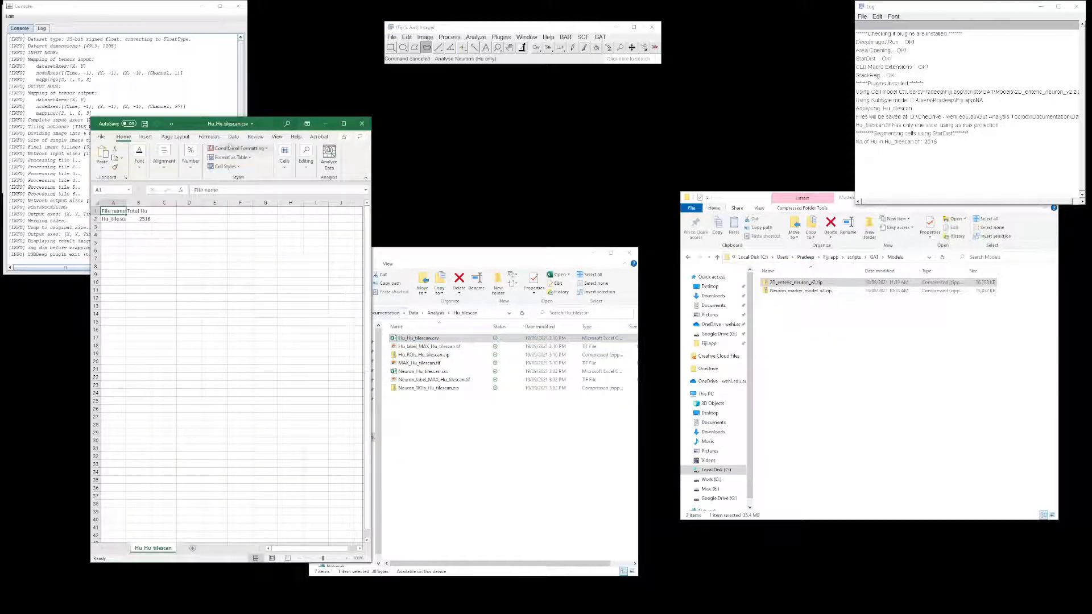